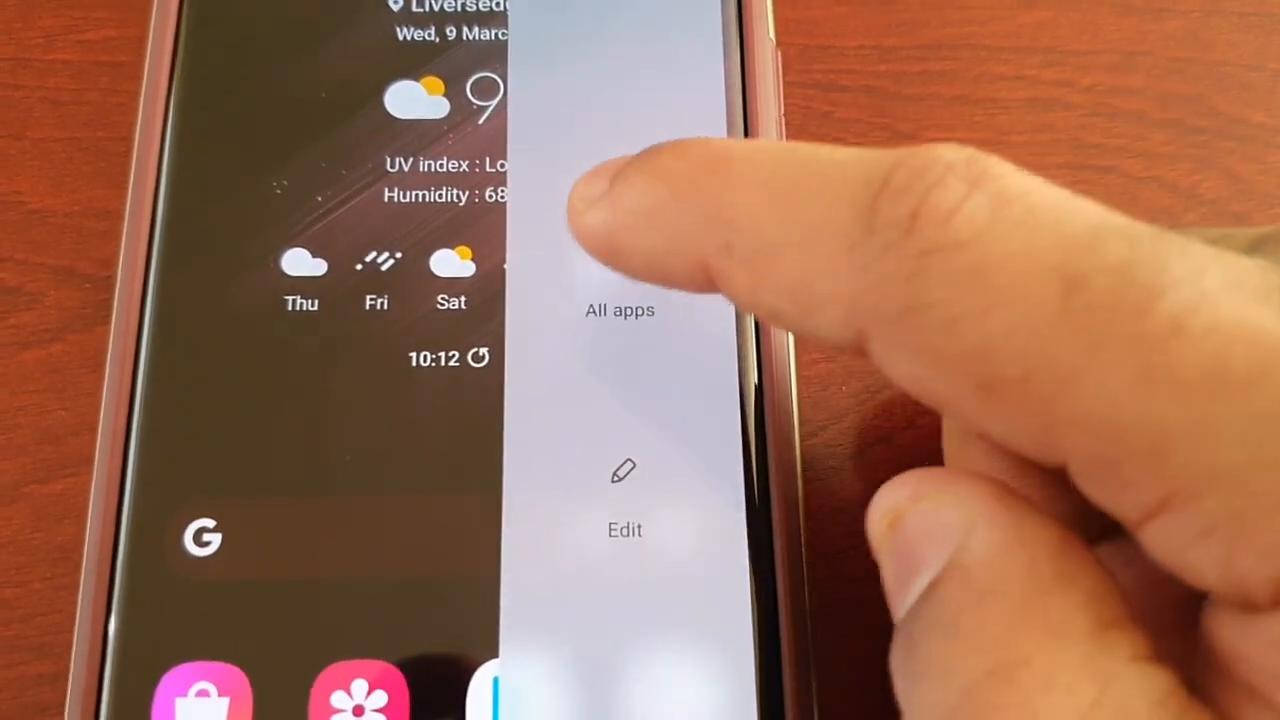
In the Apps panel editor, remove Gallery, Calendar, Settings, Messages, YouTube and Chrome.
click(619, 310)
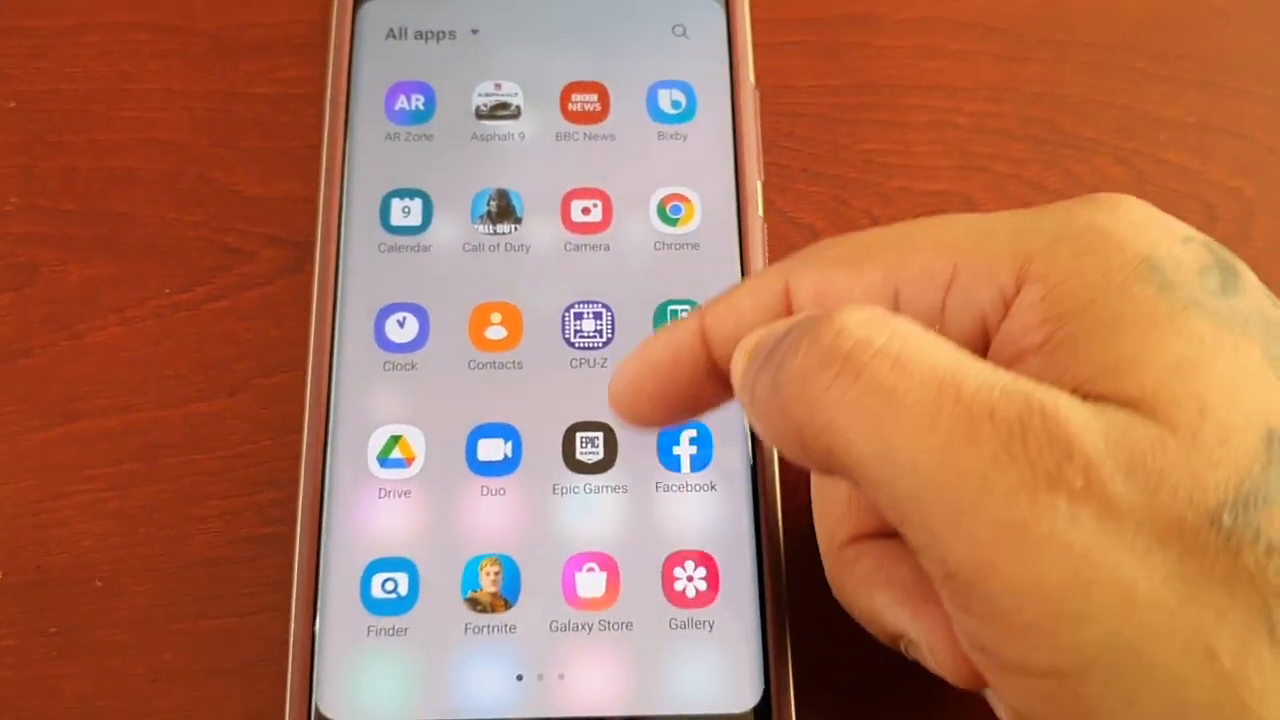
scroll(left, 3)
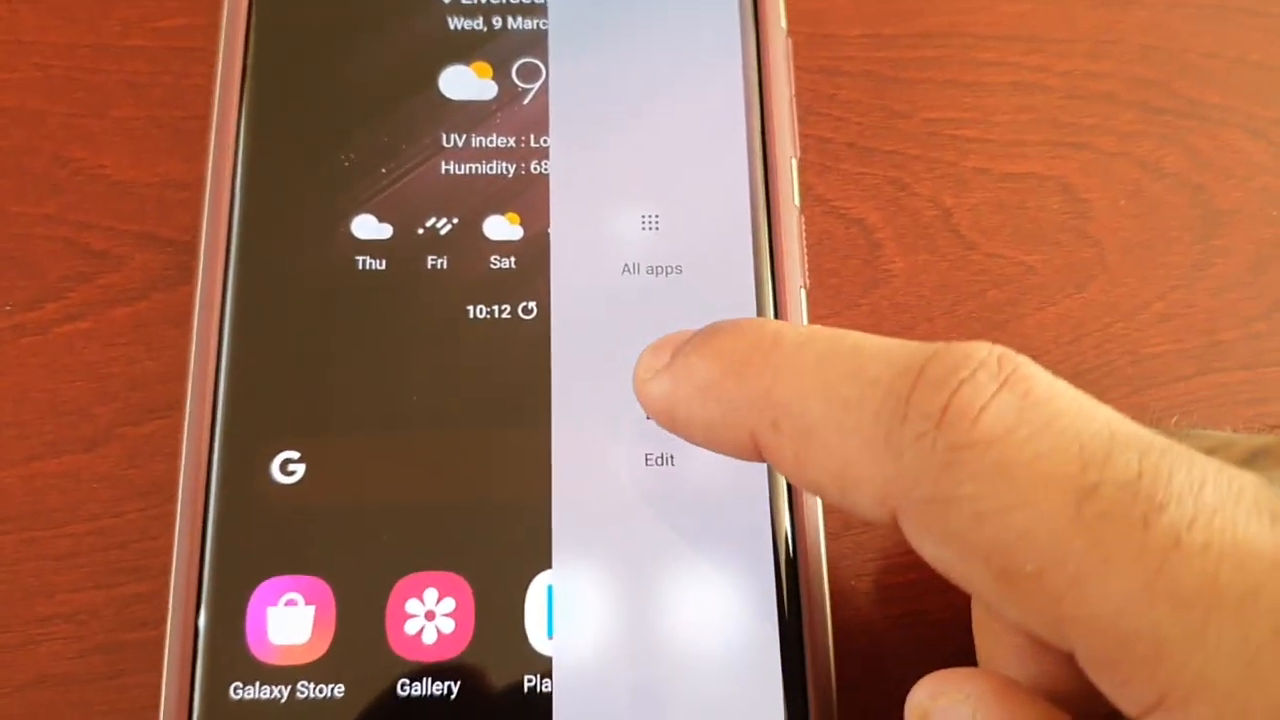
click(649, 240)
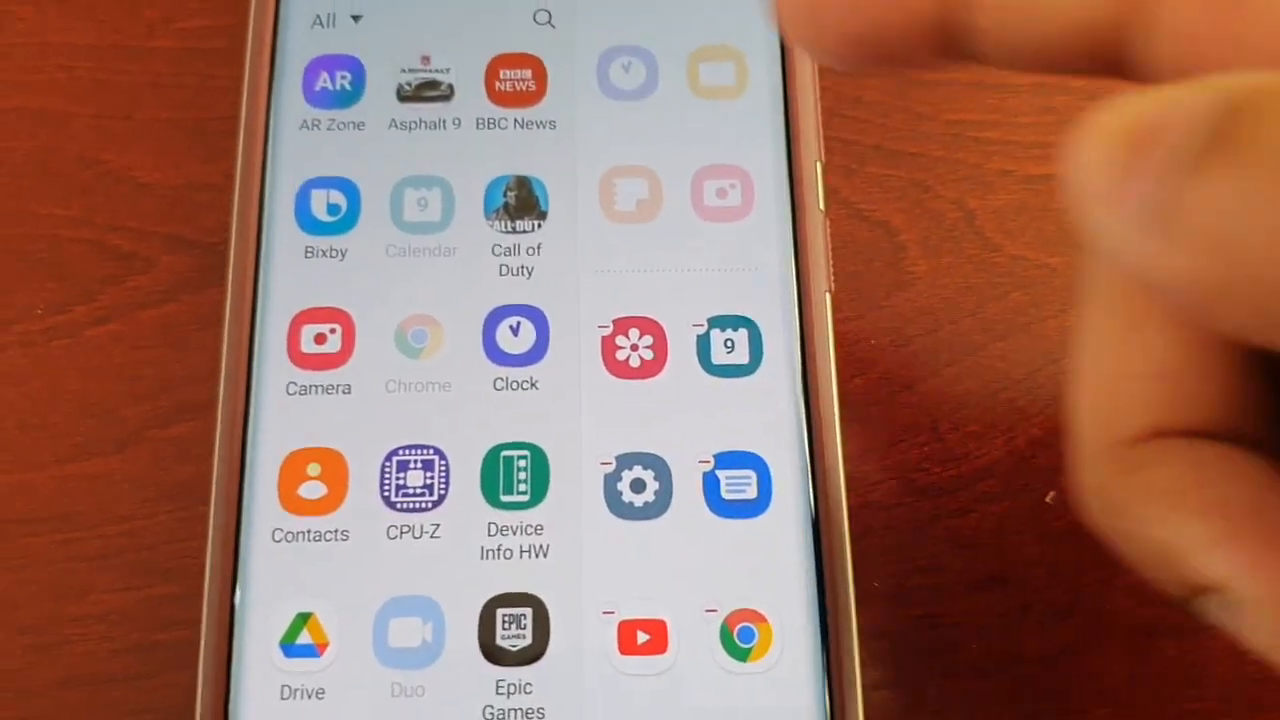
scroll(down, 3)
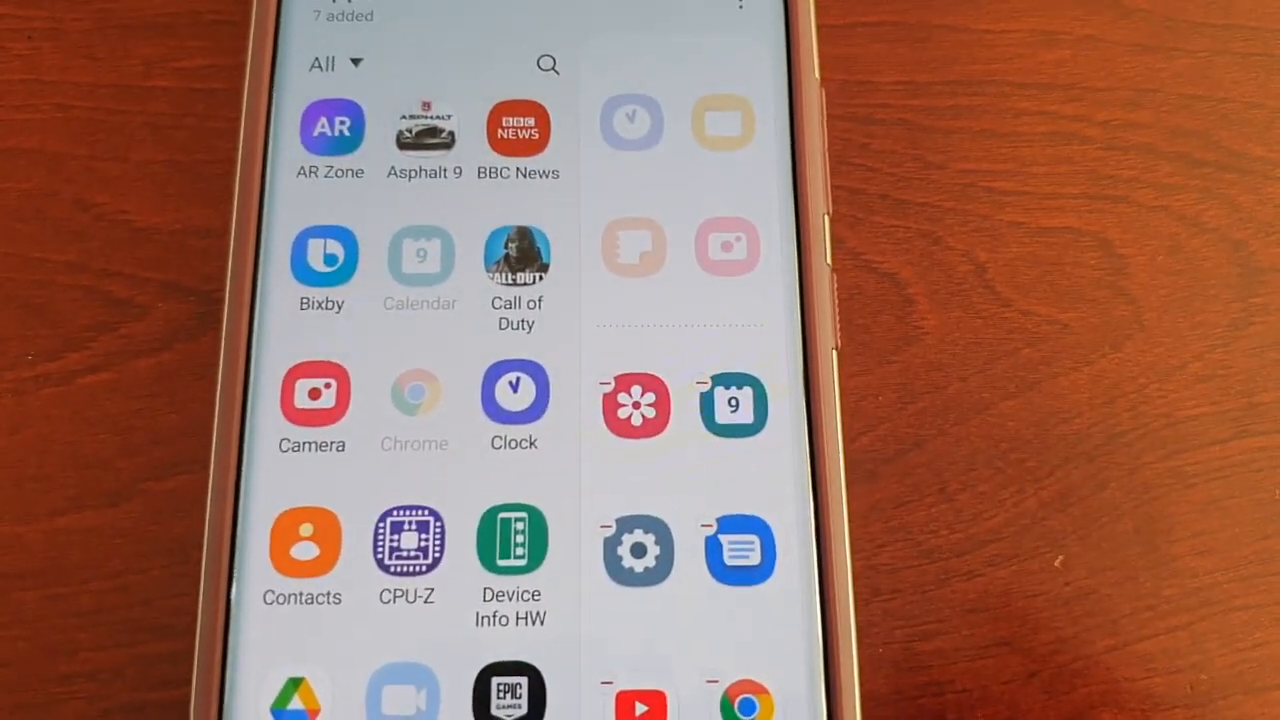
scroll(down, 3)
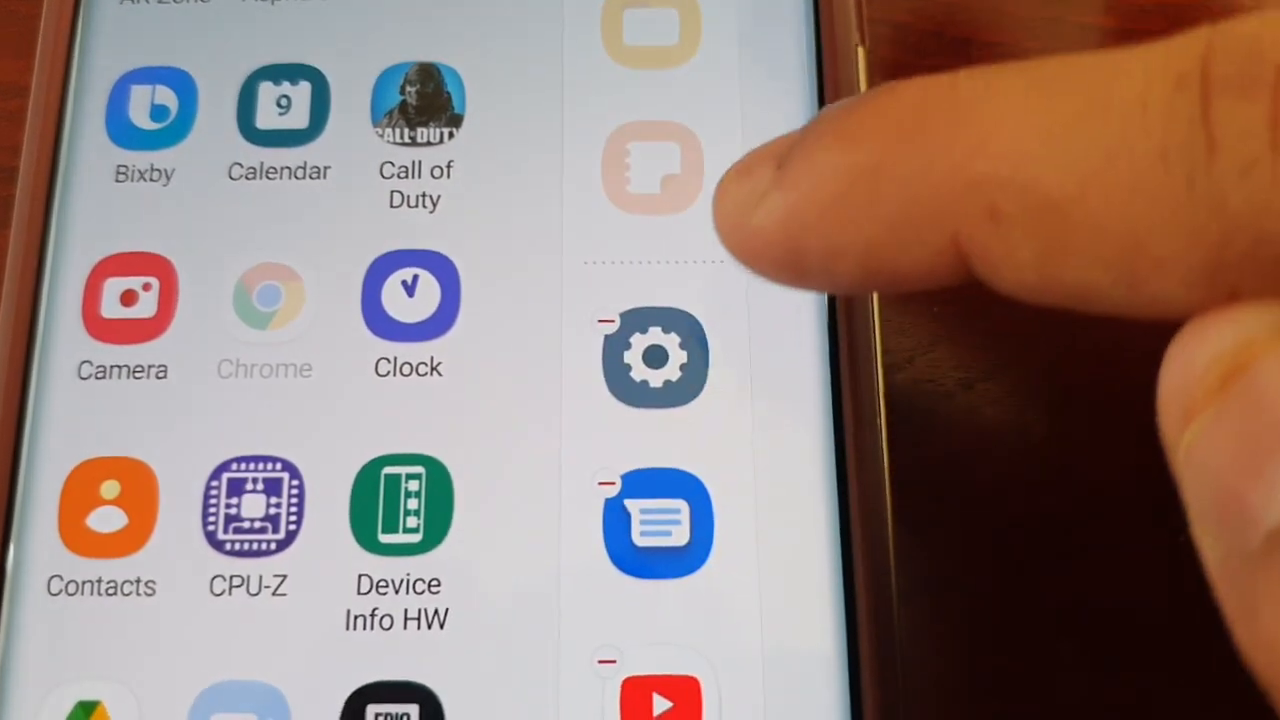
scroll(down, 3)
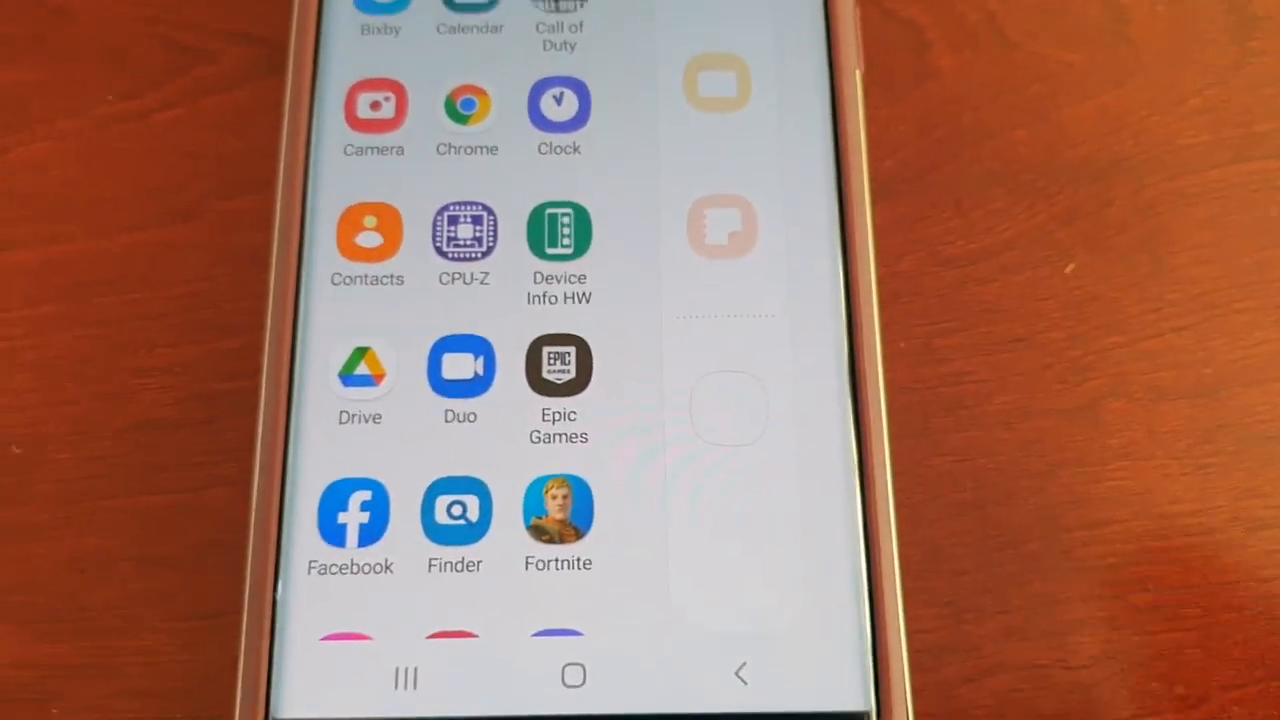
Drag nine games, including Asphalt 9, Fortnite, Call of Duty, GRID and PUBG, into the panel.
scroll(down, 3)
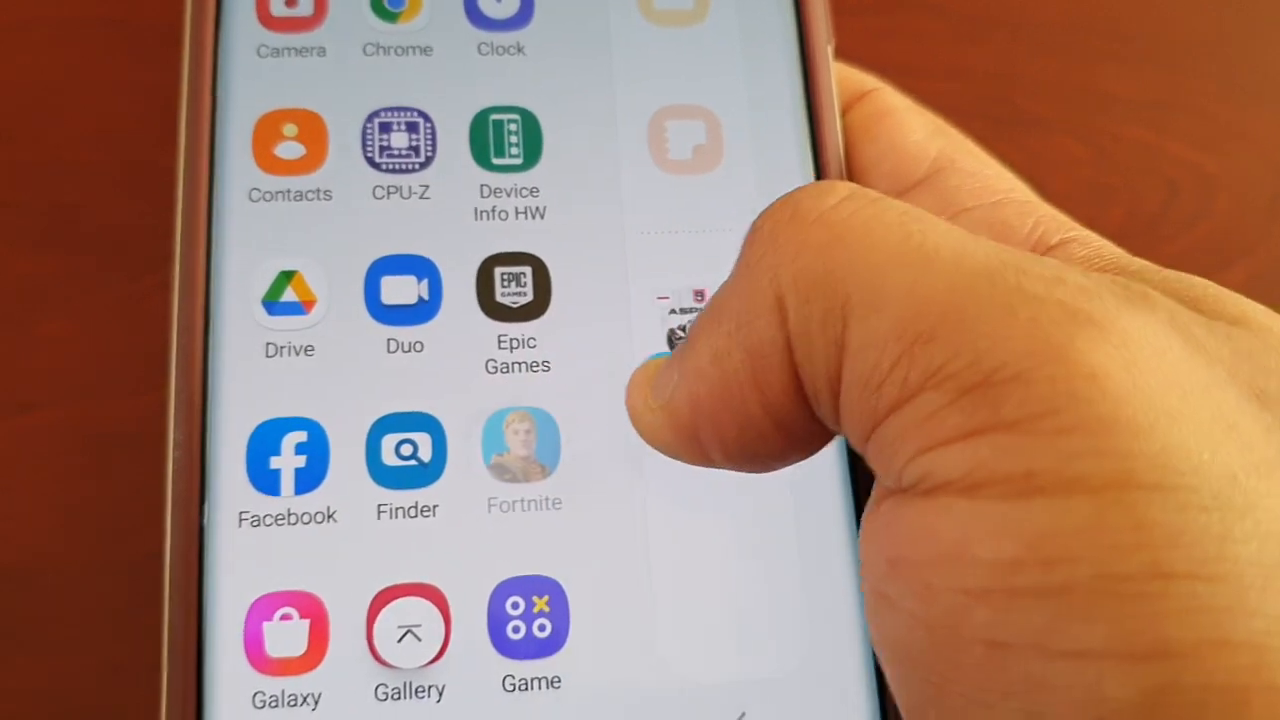
scroll(down, 3)
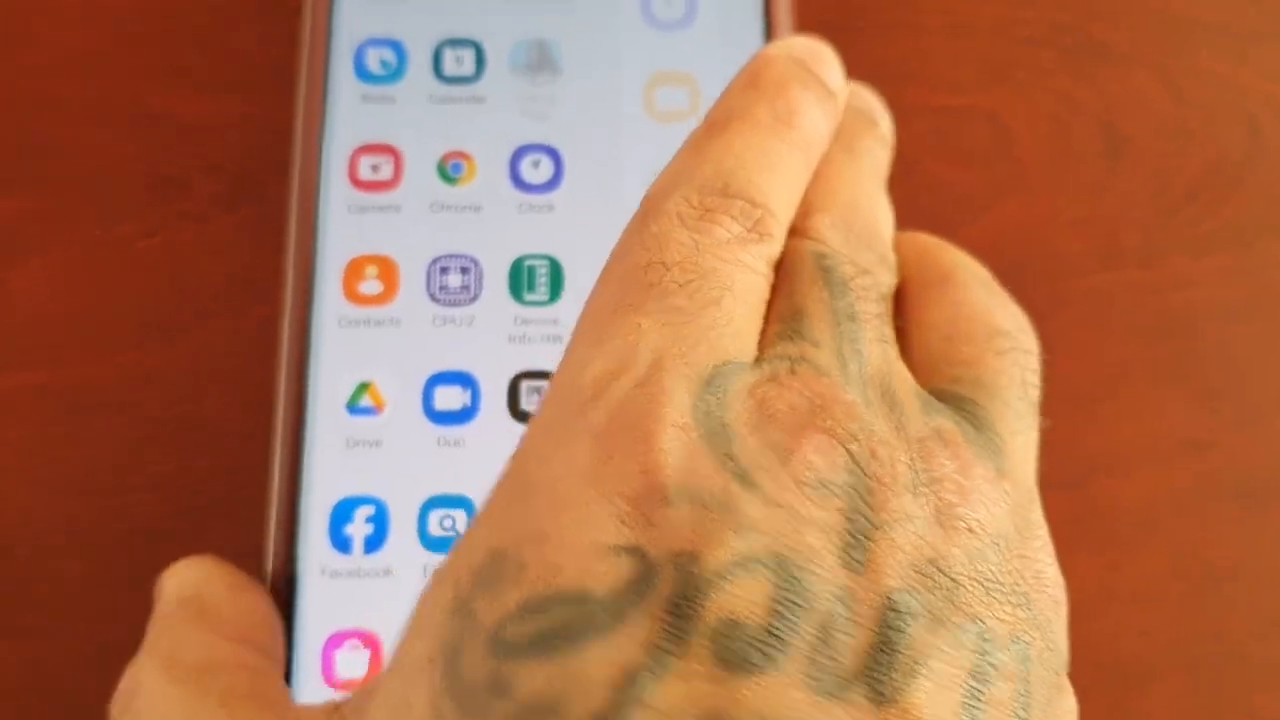
scroll(down, 3)
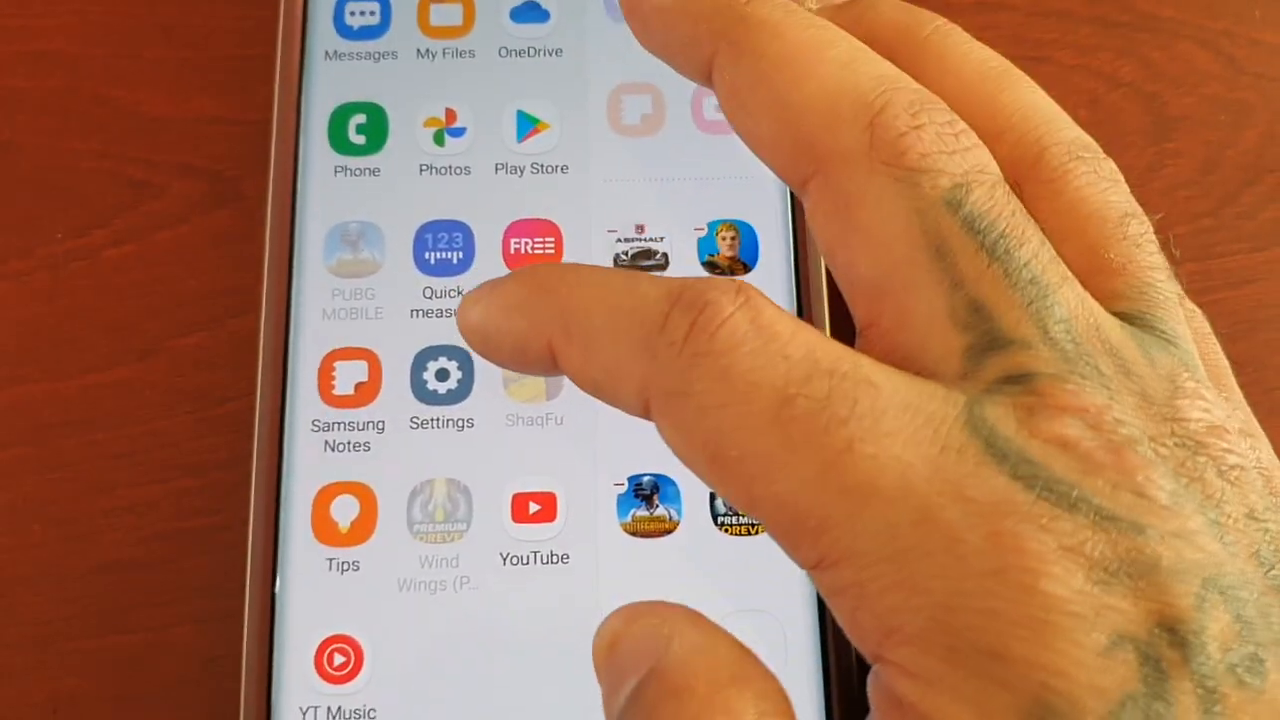
scroll(down, 3)
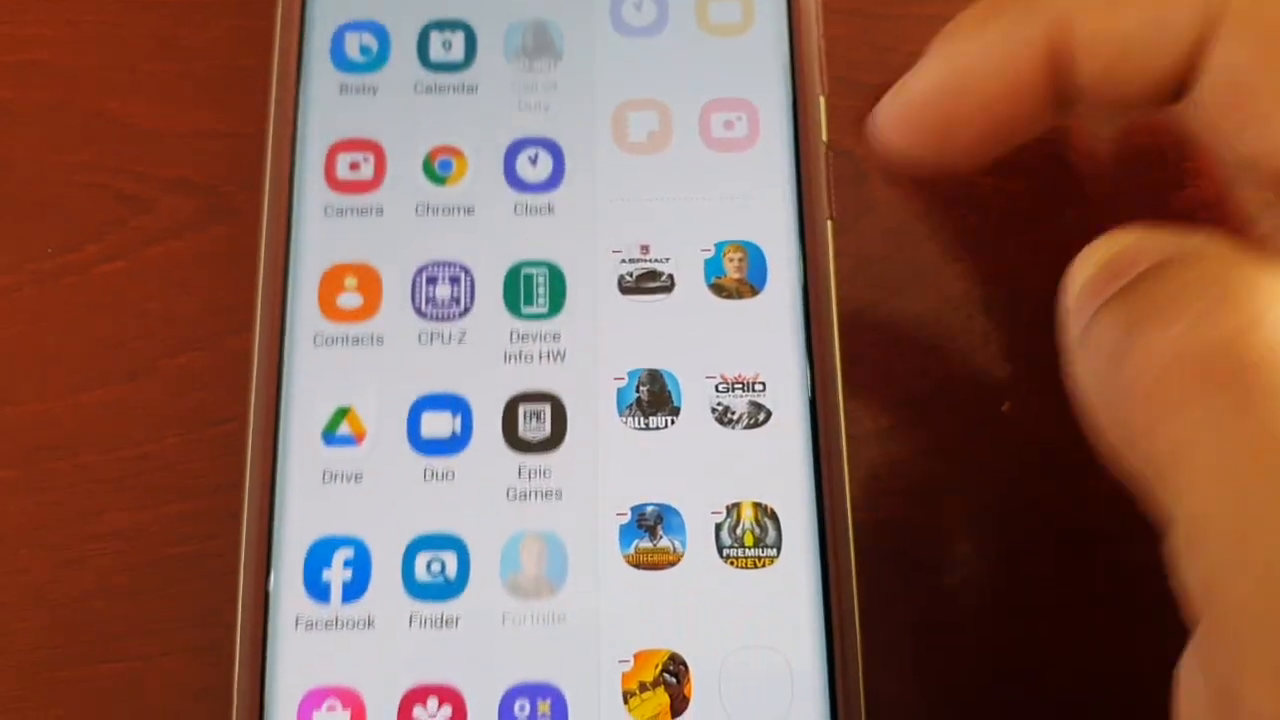
scroll(down, 3)
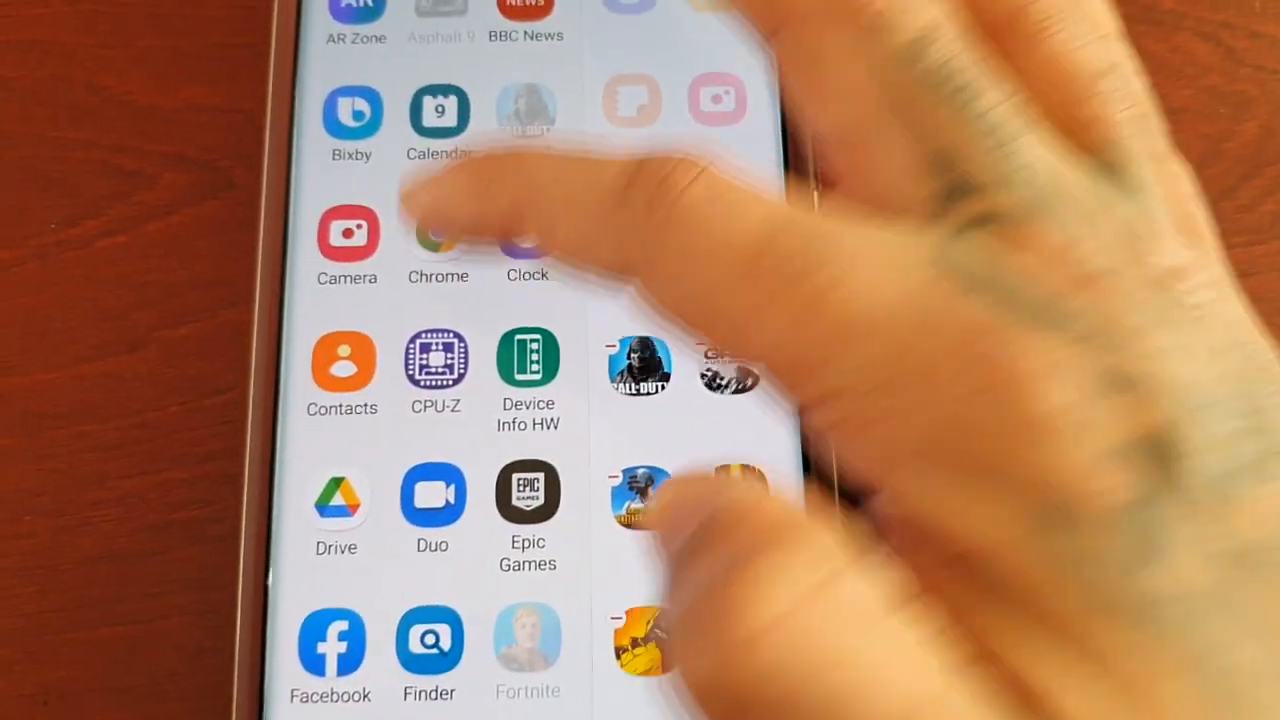
scroll(down, 3)
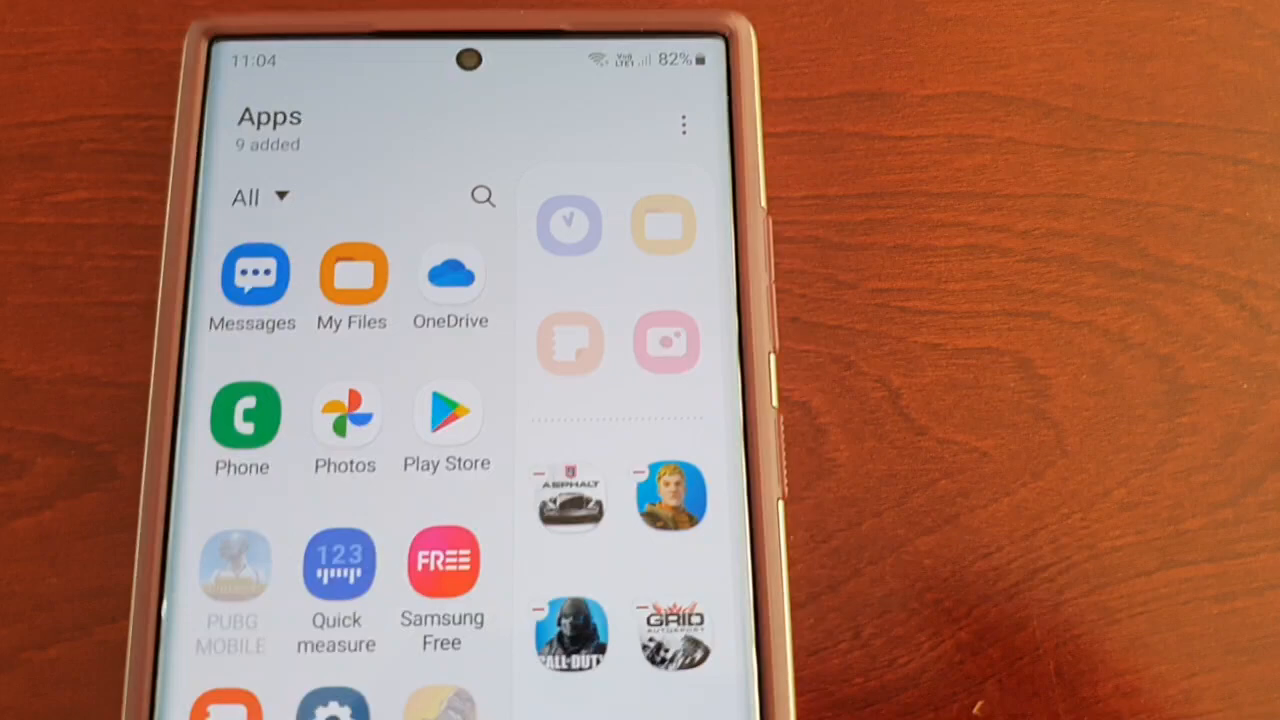
scroll(down, 3)
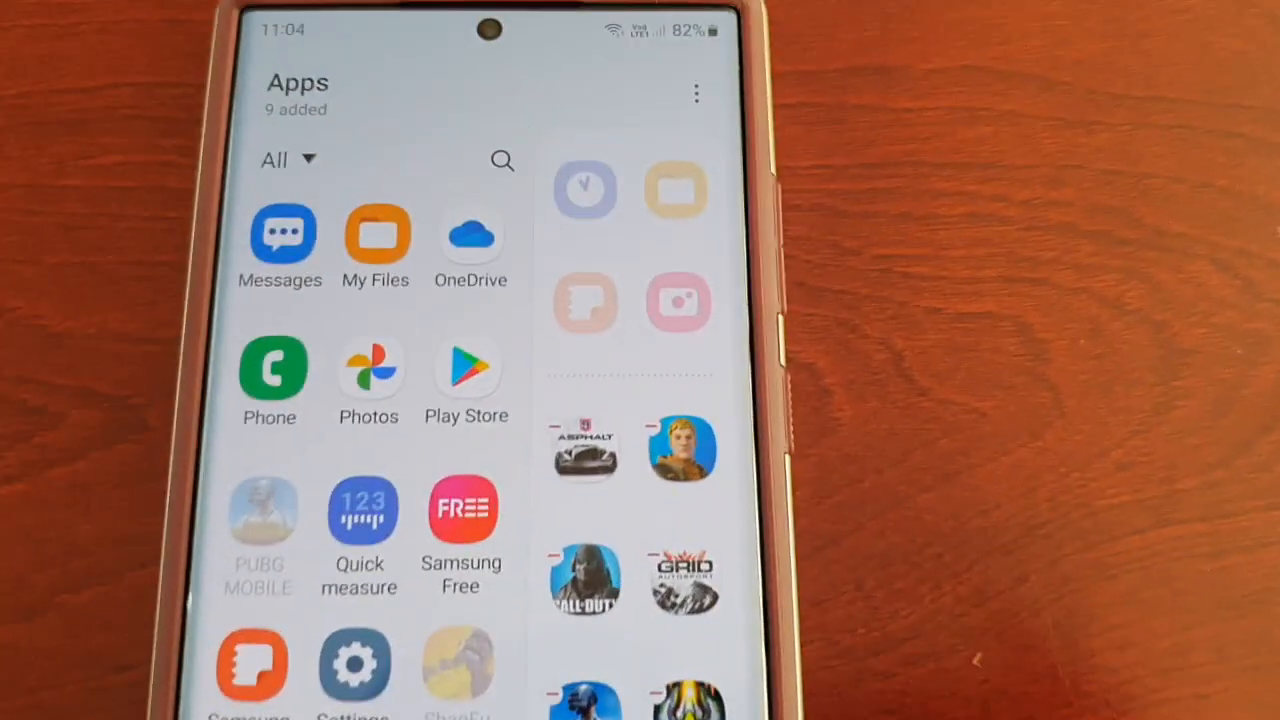
Drag Chrome and YouTube into the panel after the games and dismiss the split-screen options.
scroll(down, 3)
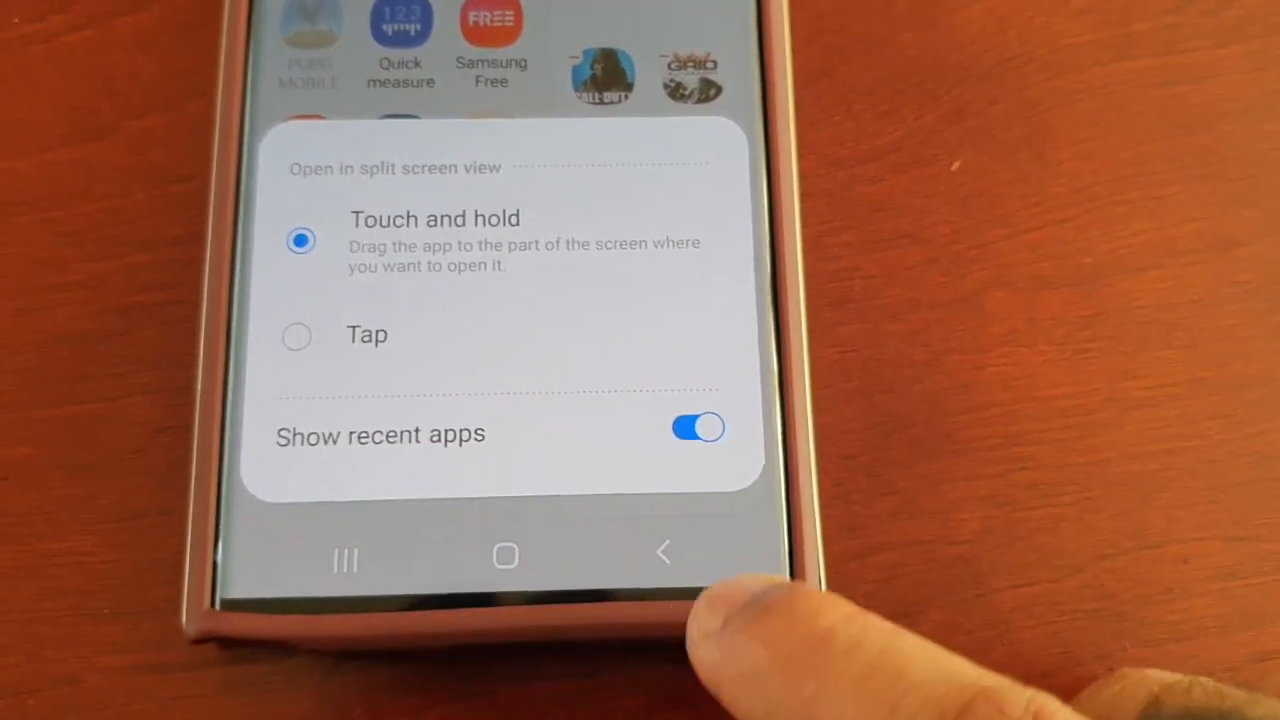
click(663, 555)
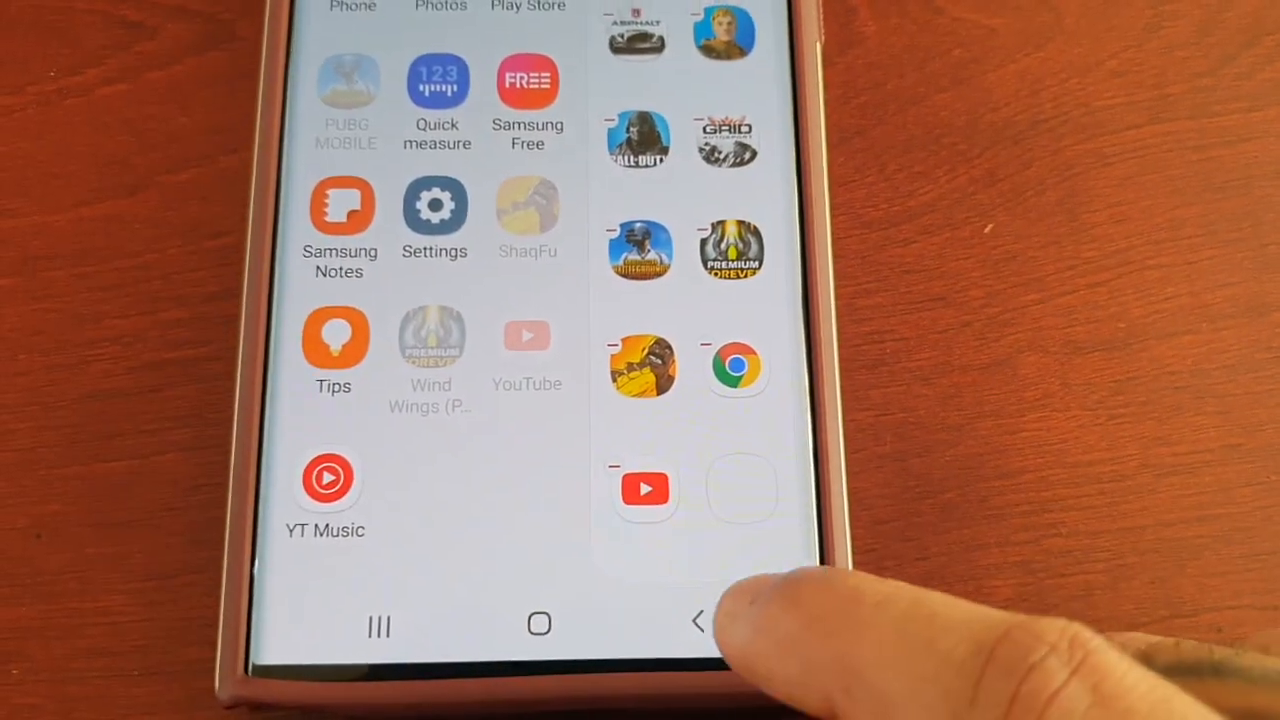
Leave the apps editor and open the edge panel settings list of Panels.
click(700, 622)
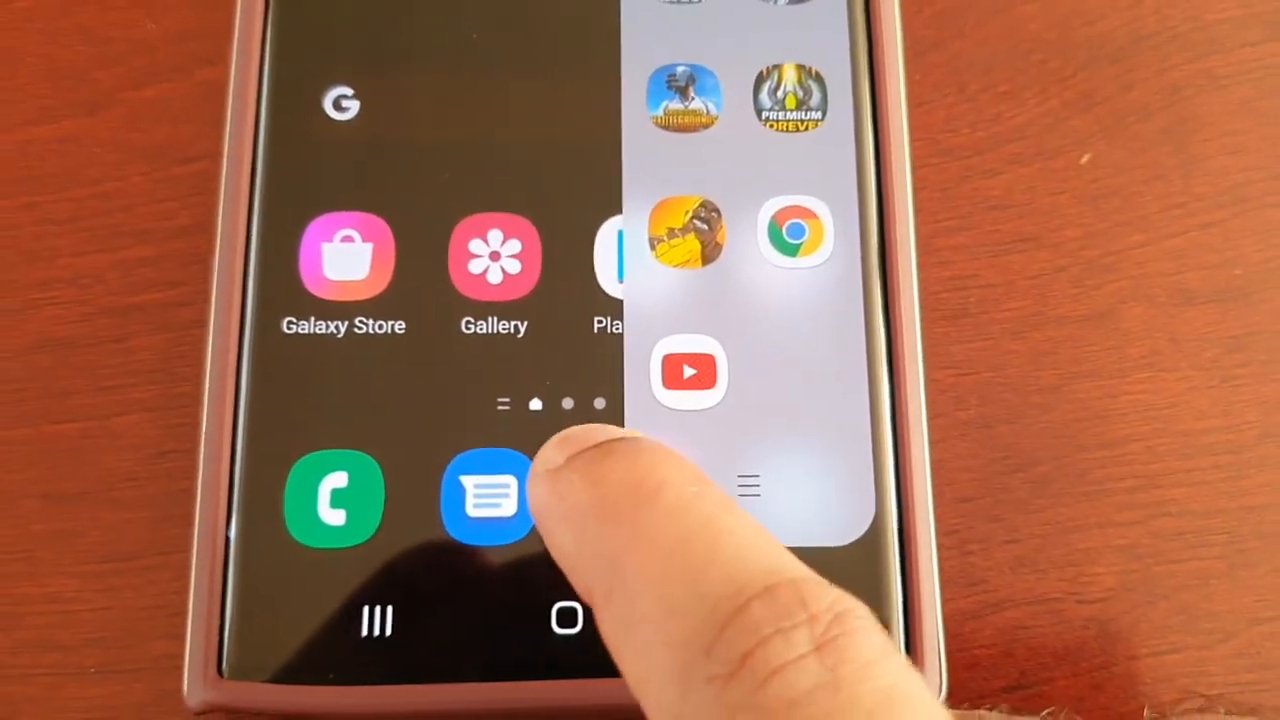
click(490, 495)
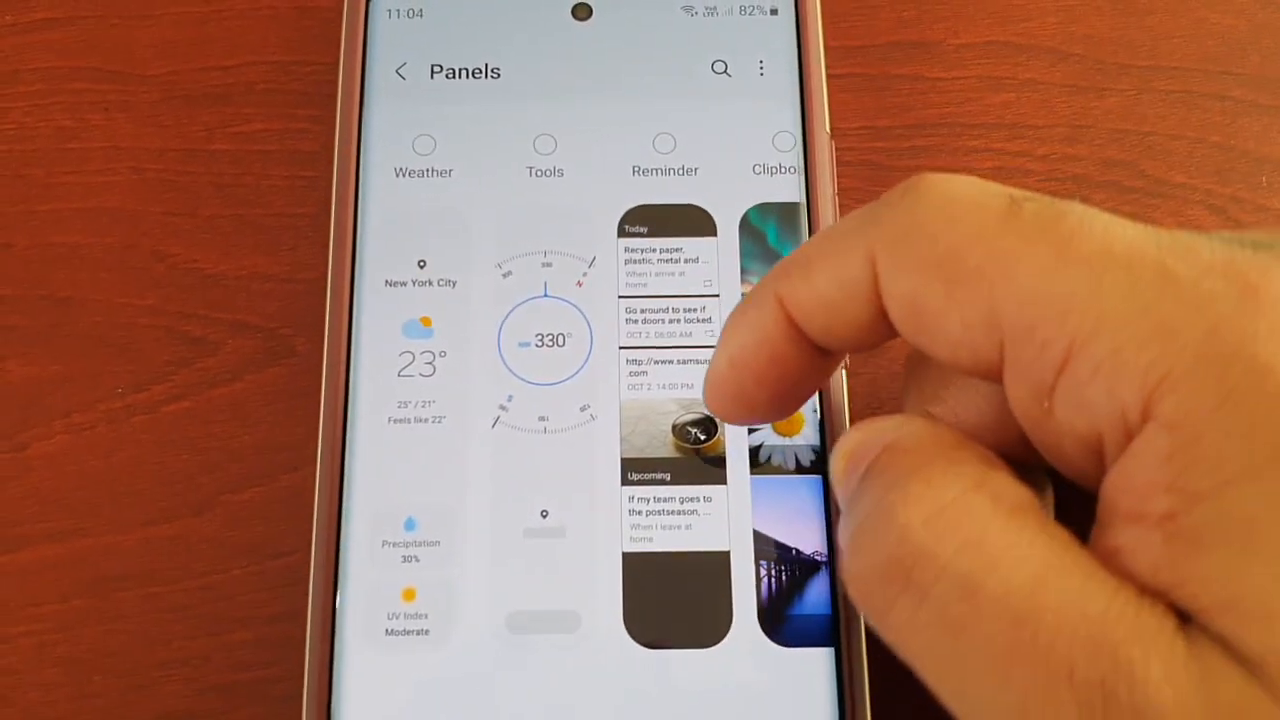
Switch on the Weather and Tools panels, then open the Galaxy Store Edge Panels page.
scroll(left, 3)
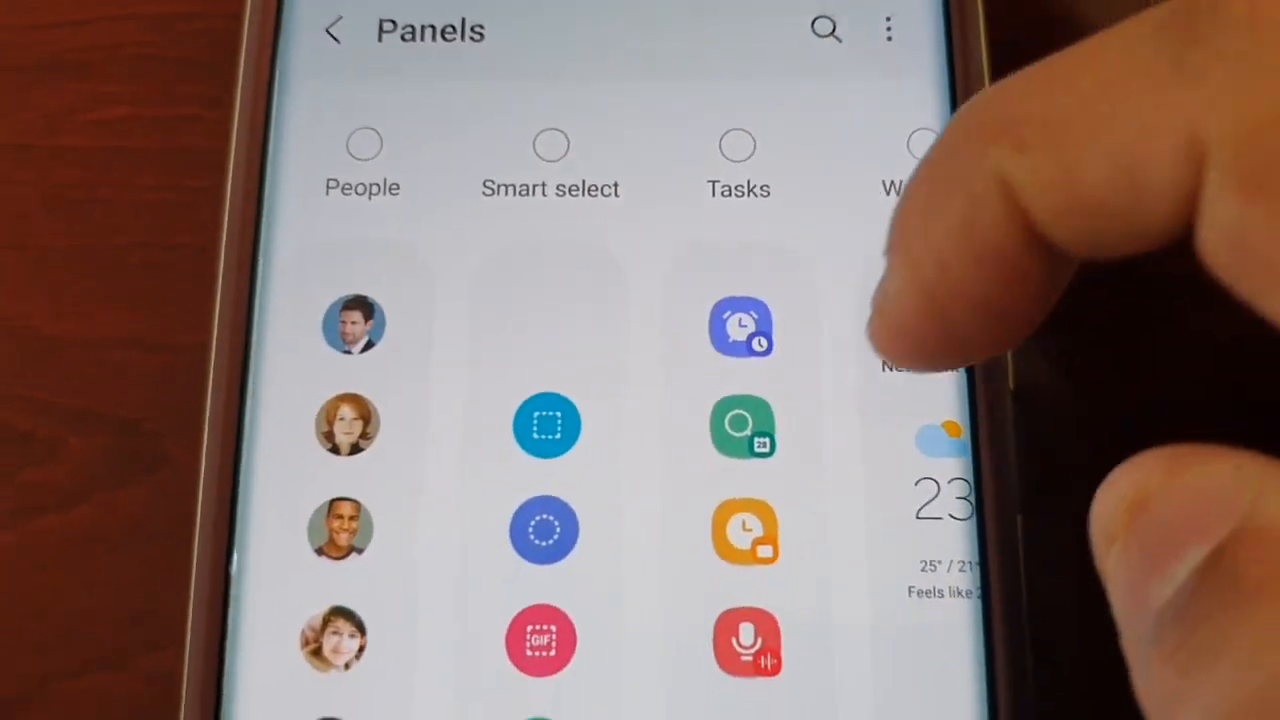
scroll(left, 3)
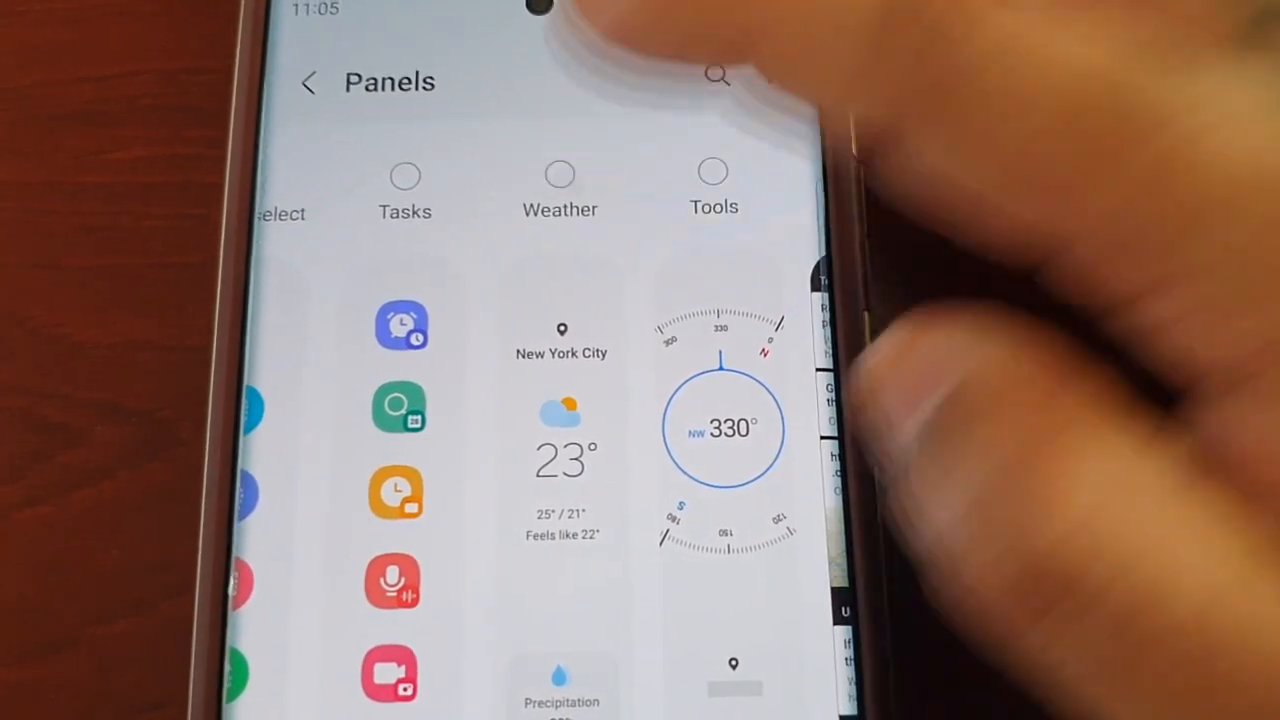
click(560, 174)
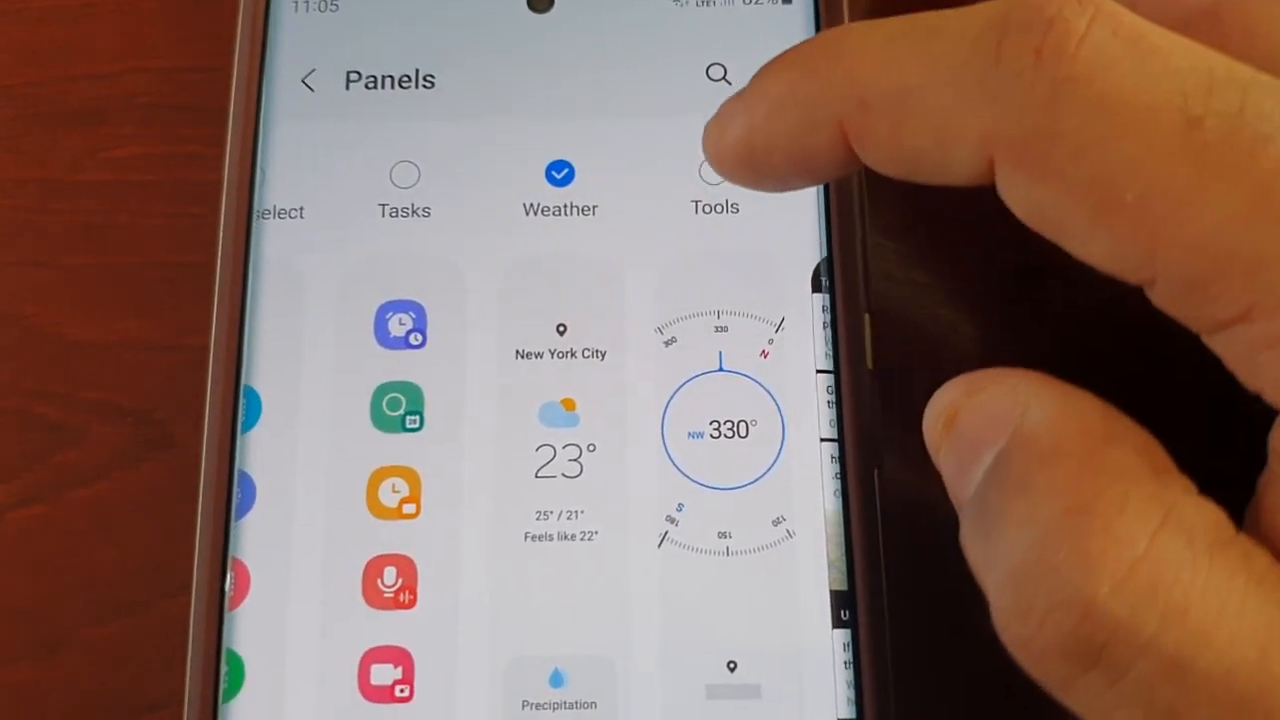
click(711, 175)
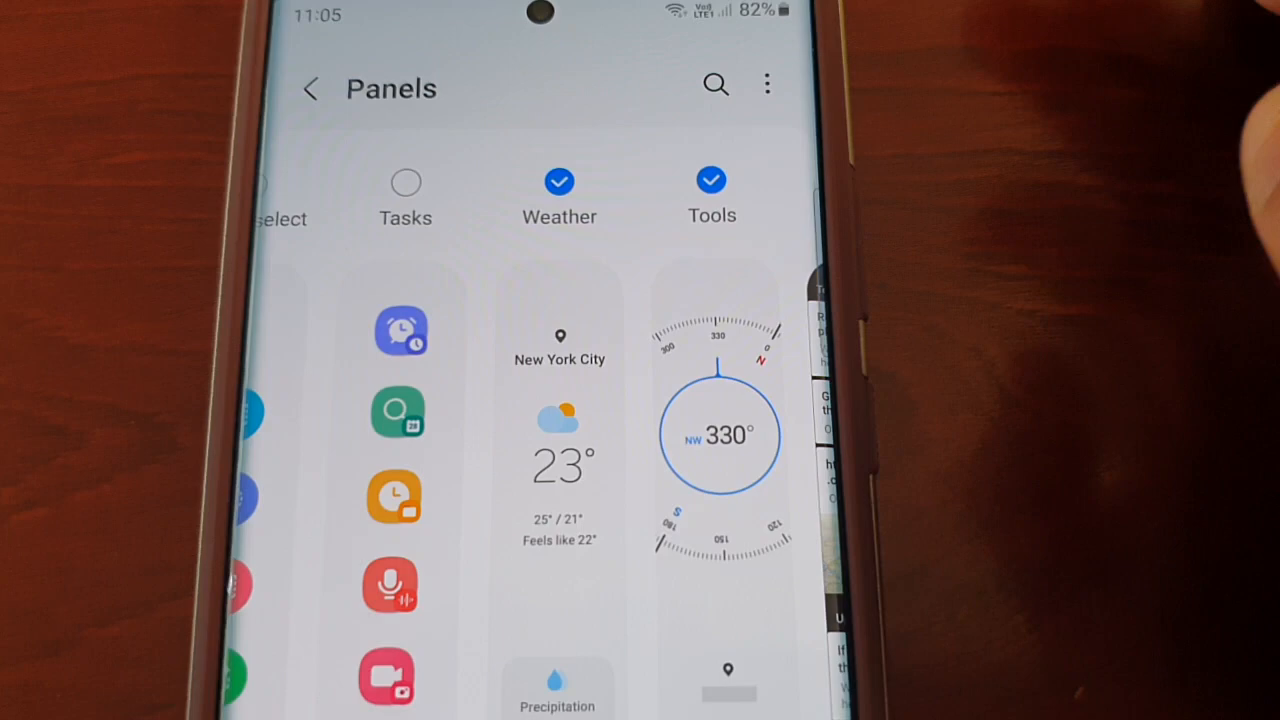
scroll(down, 3)
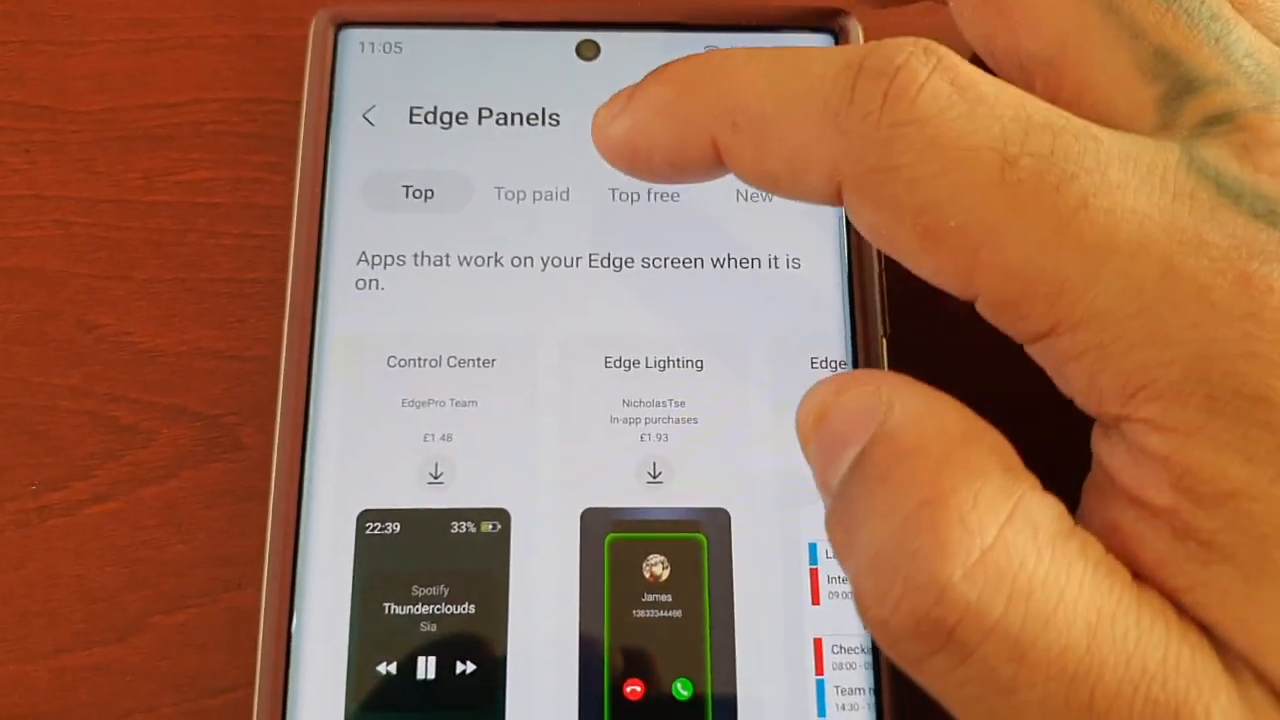
Browse the Top free and Top paid edge panel listings in Galaxy Store.
click(643, 195)
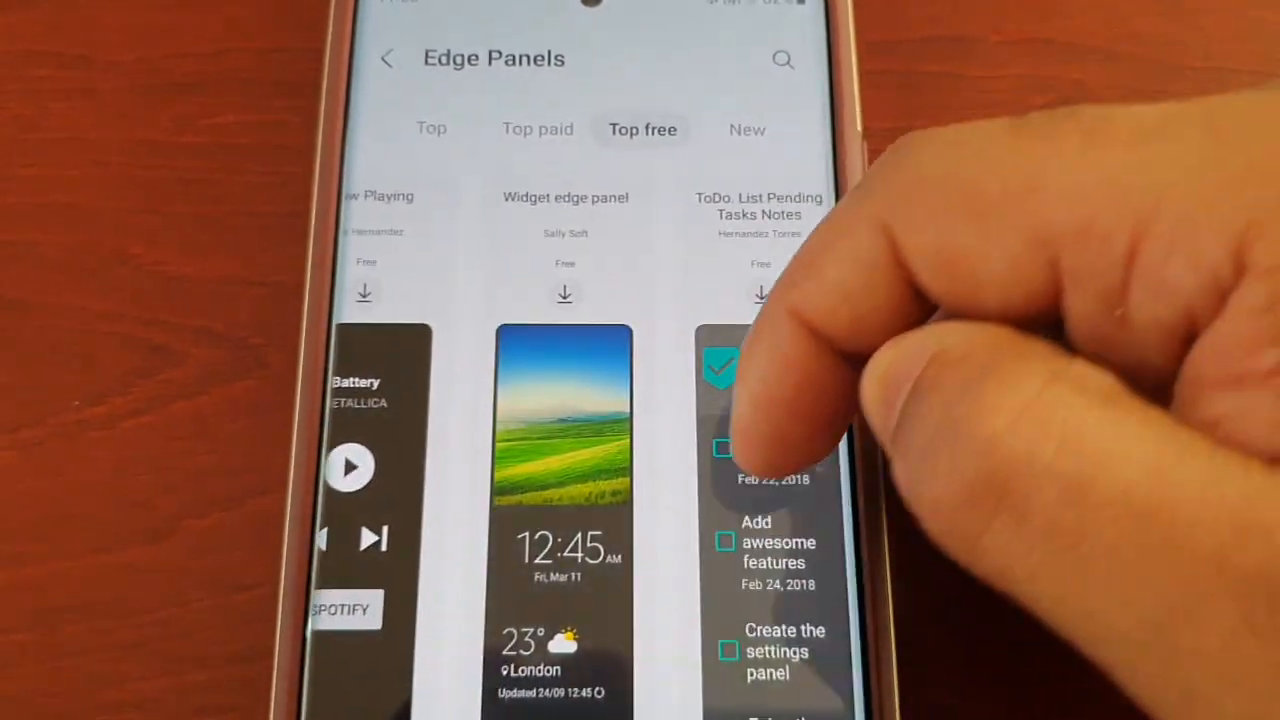
scroll(left, 3)
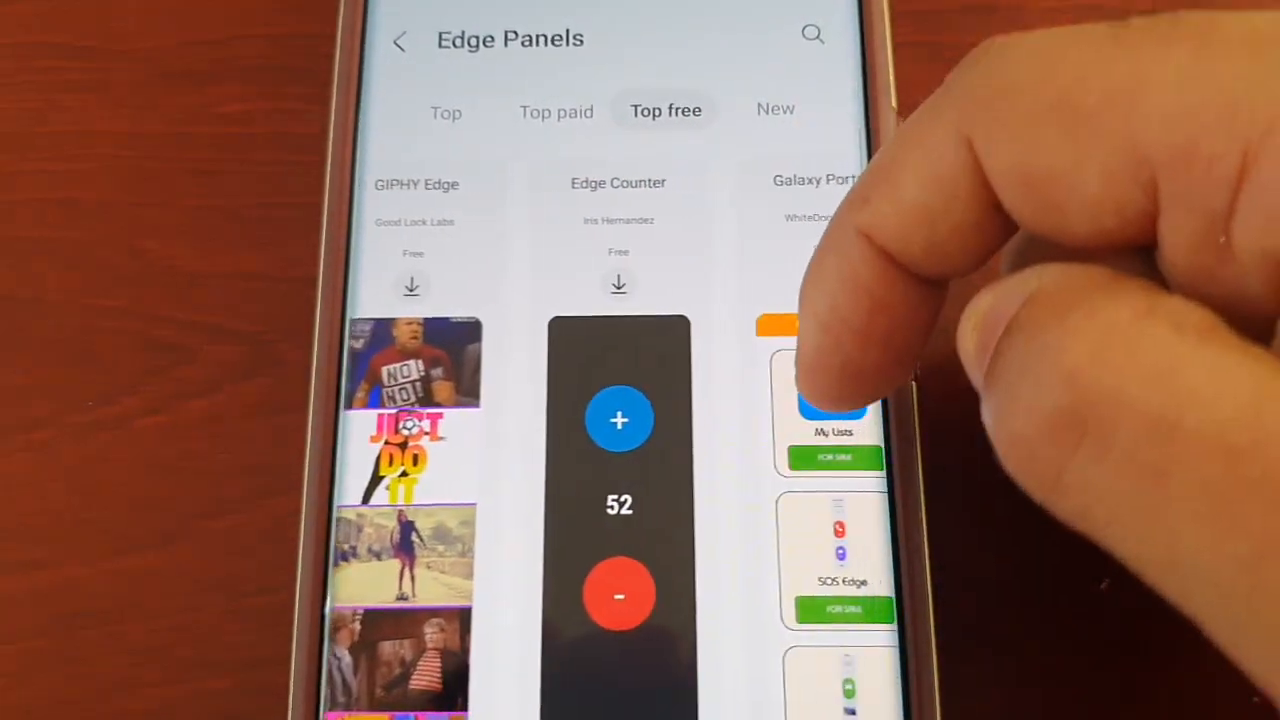
scroll(left, 3)
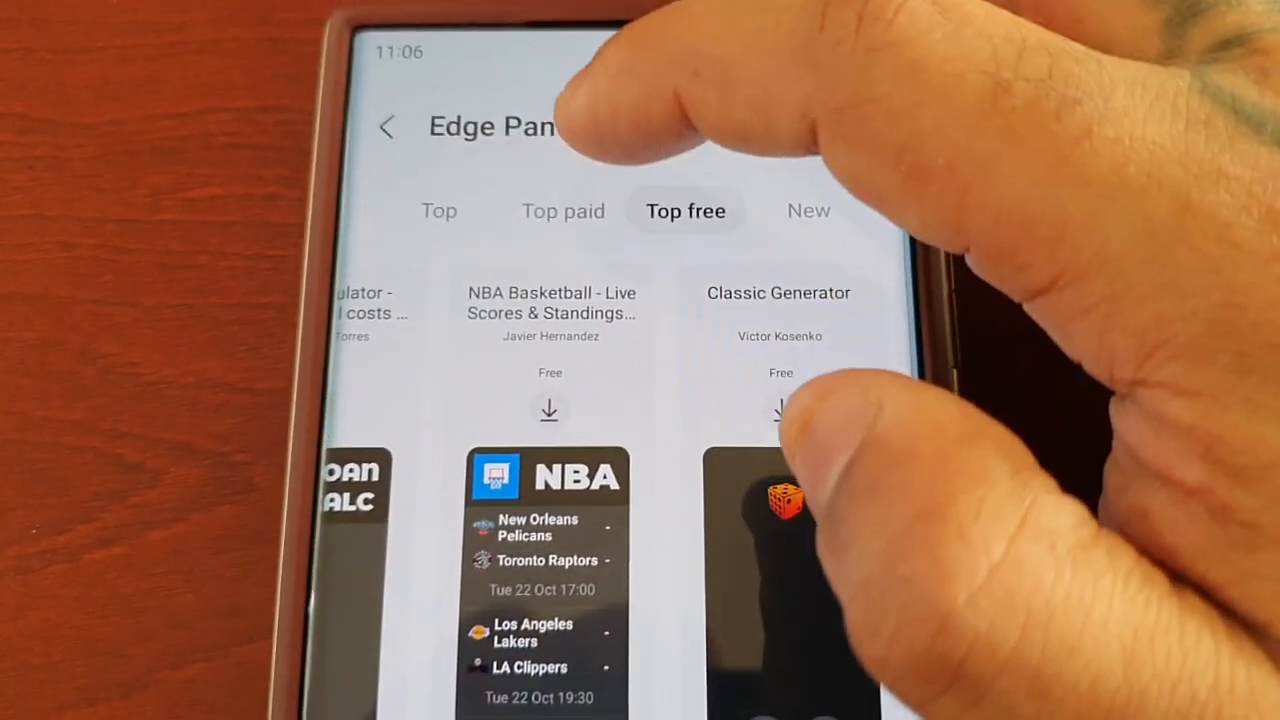
click(563, 210)
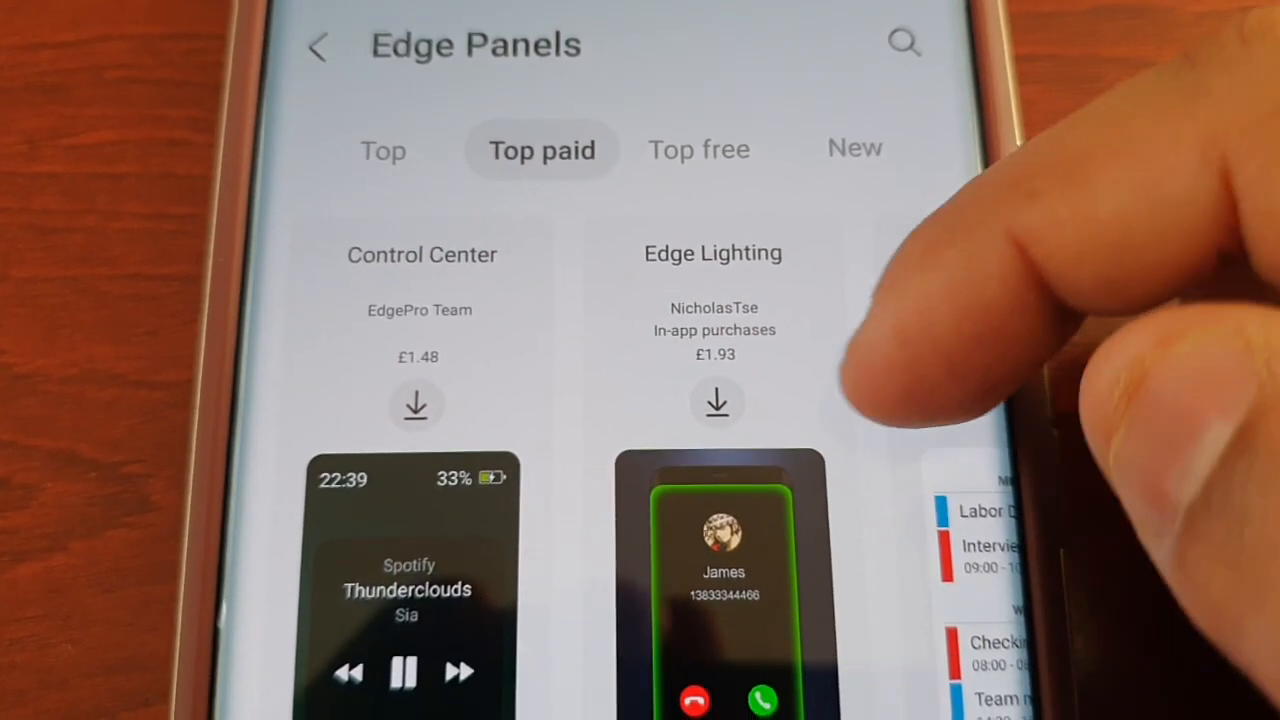
scroll(left, 3)
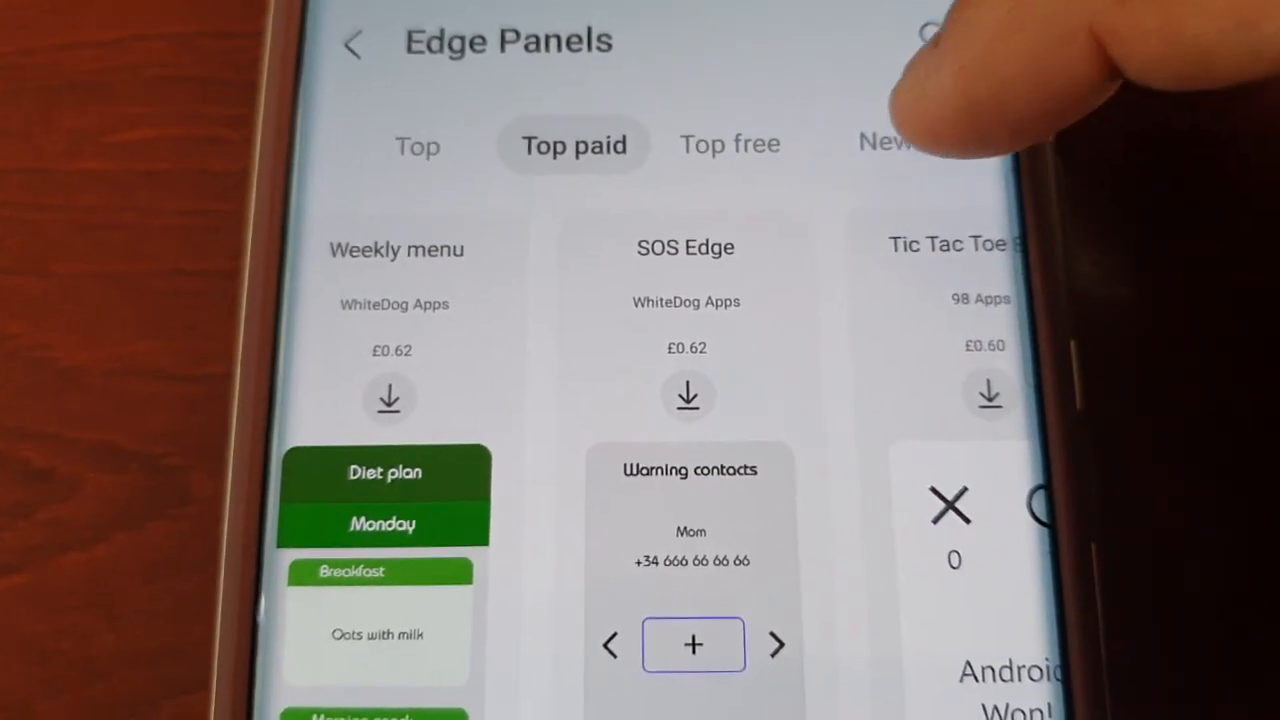
Check the New and Top listings, get System Monitor Edge, and return to Panels.
click(880, 142)
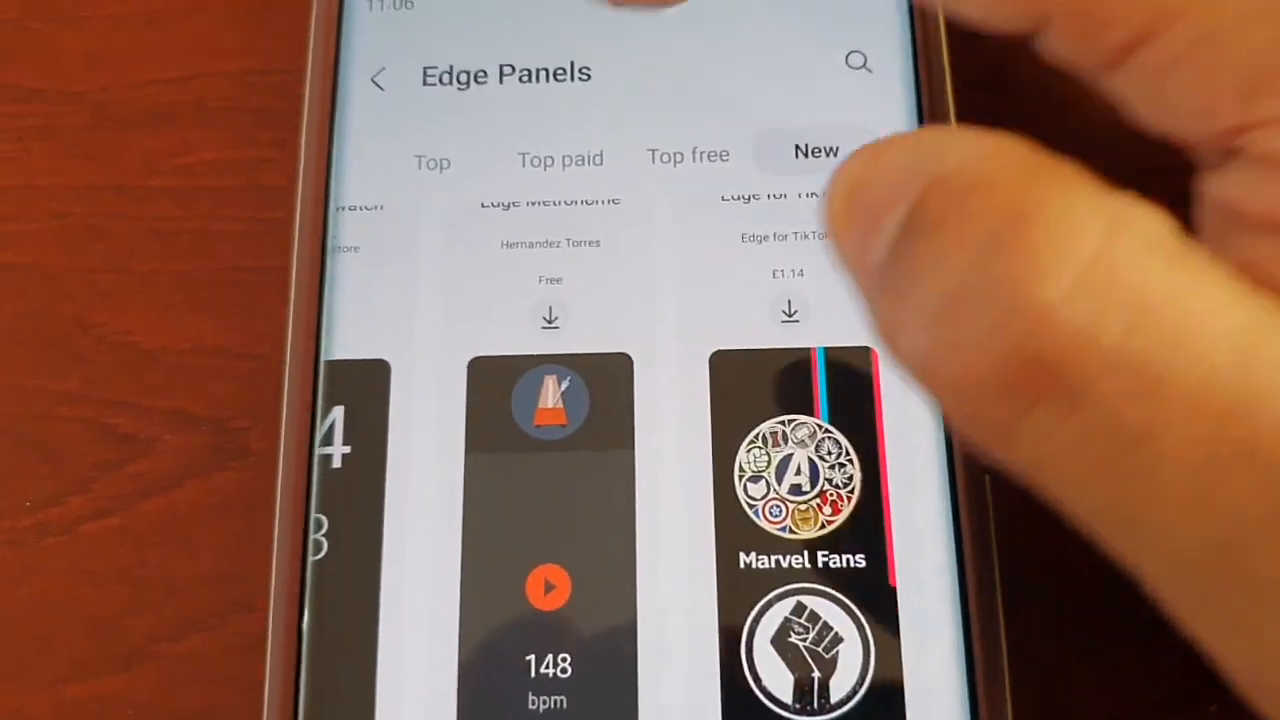
click(432, 161)
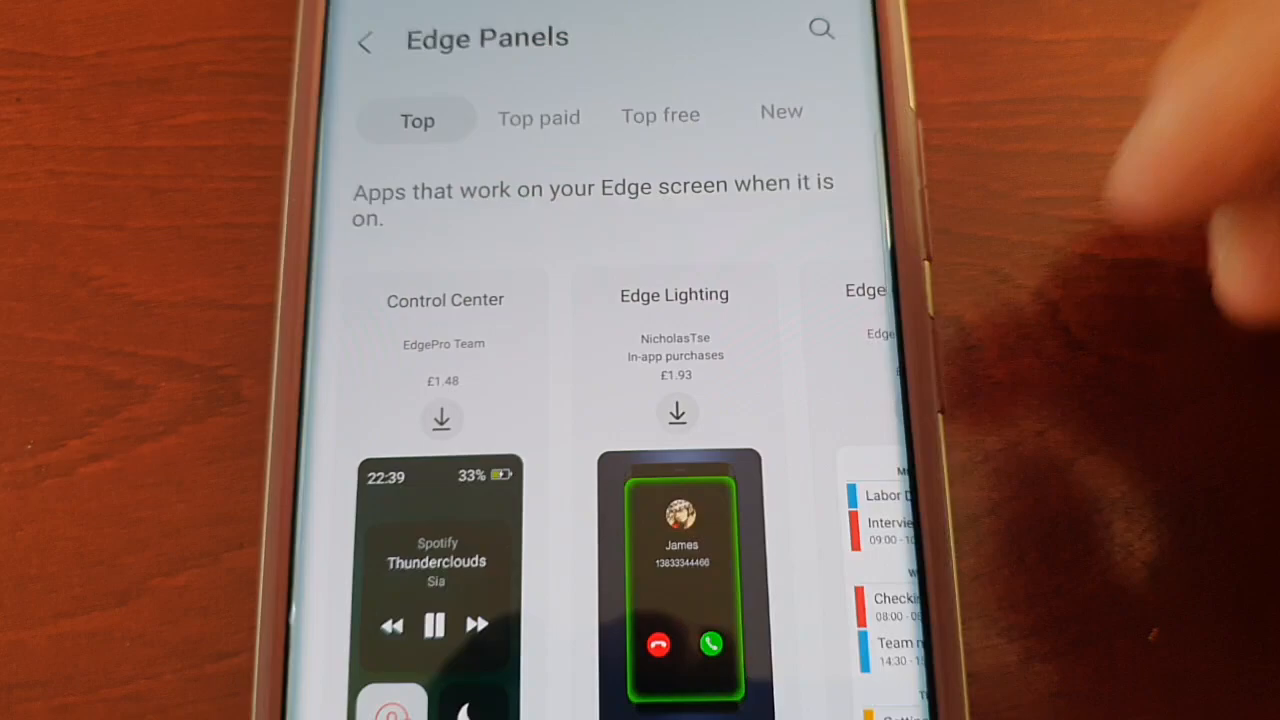
scroll(down, 3)
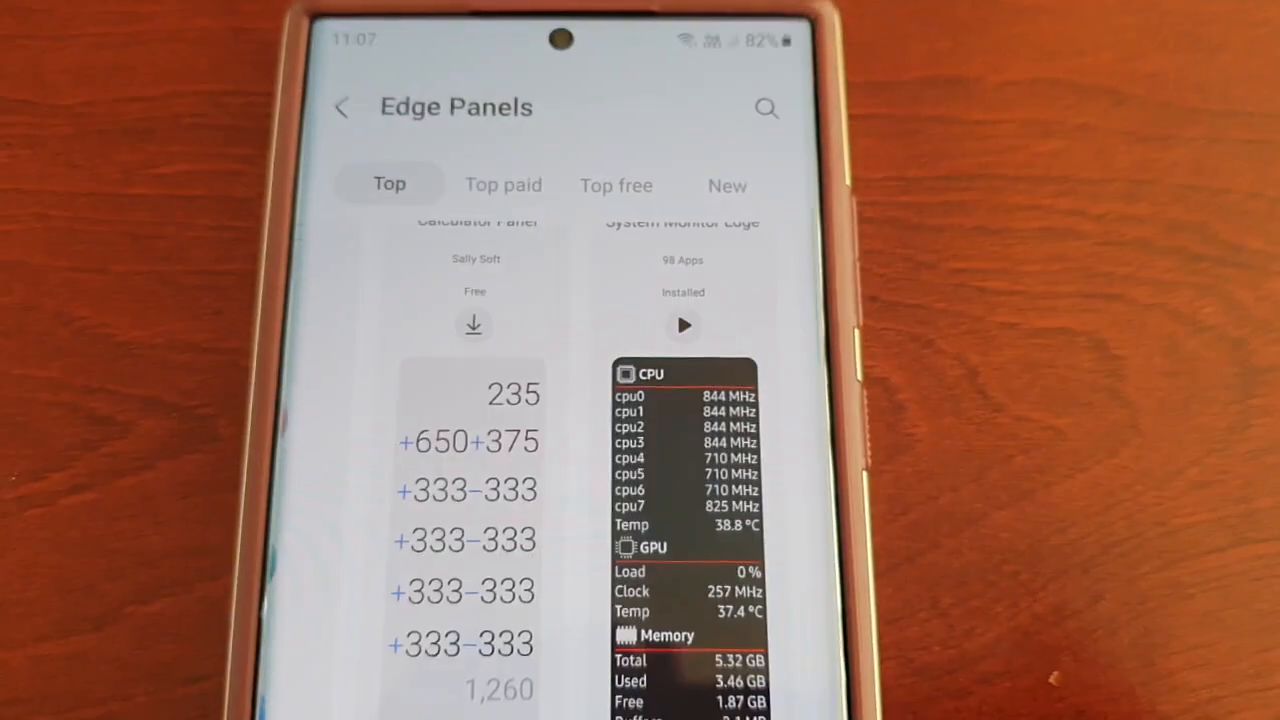
scroll(down, 3)
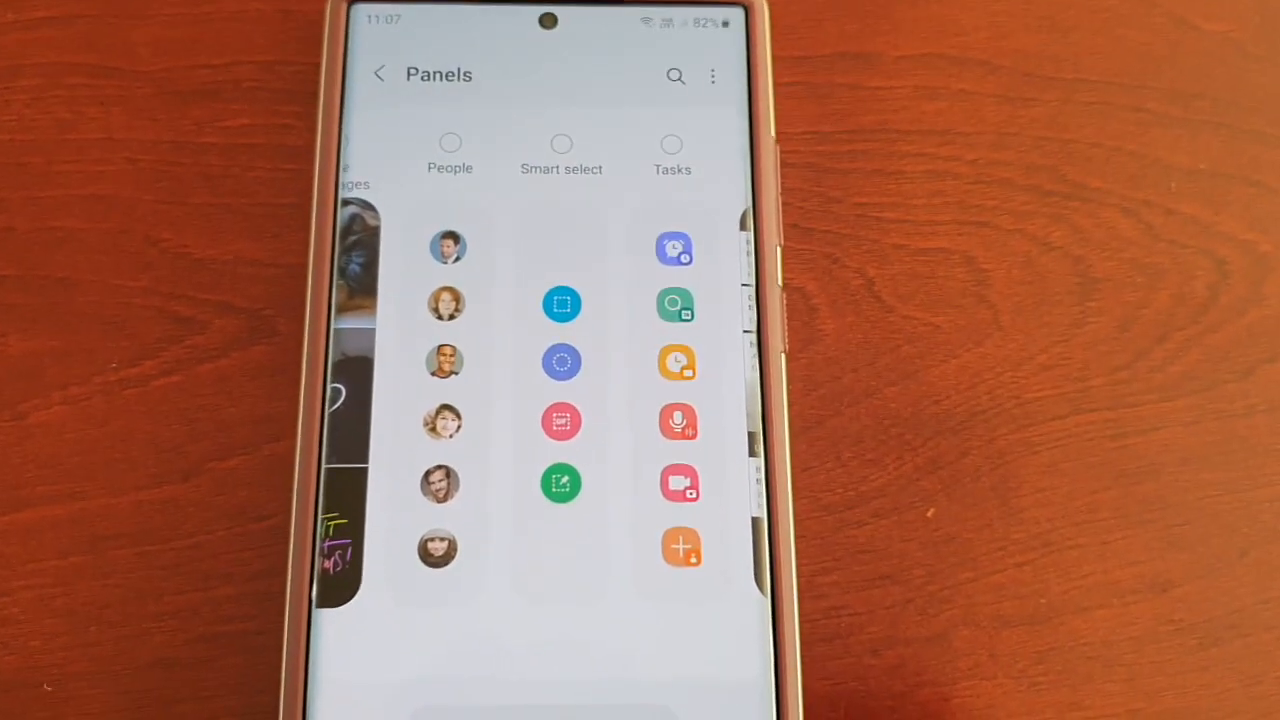
From the home screen, open the Tools edge panel showing a 349° compass.
scroll(down, 3)
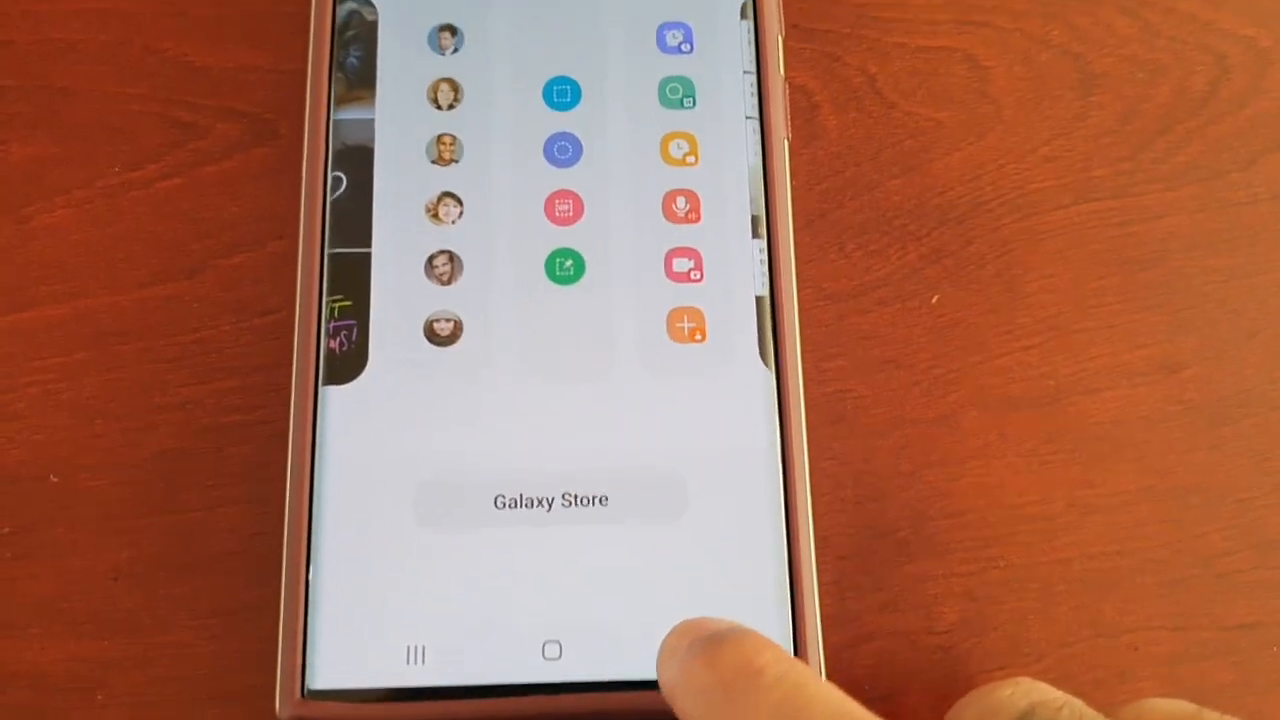
click(550, 651)
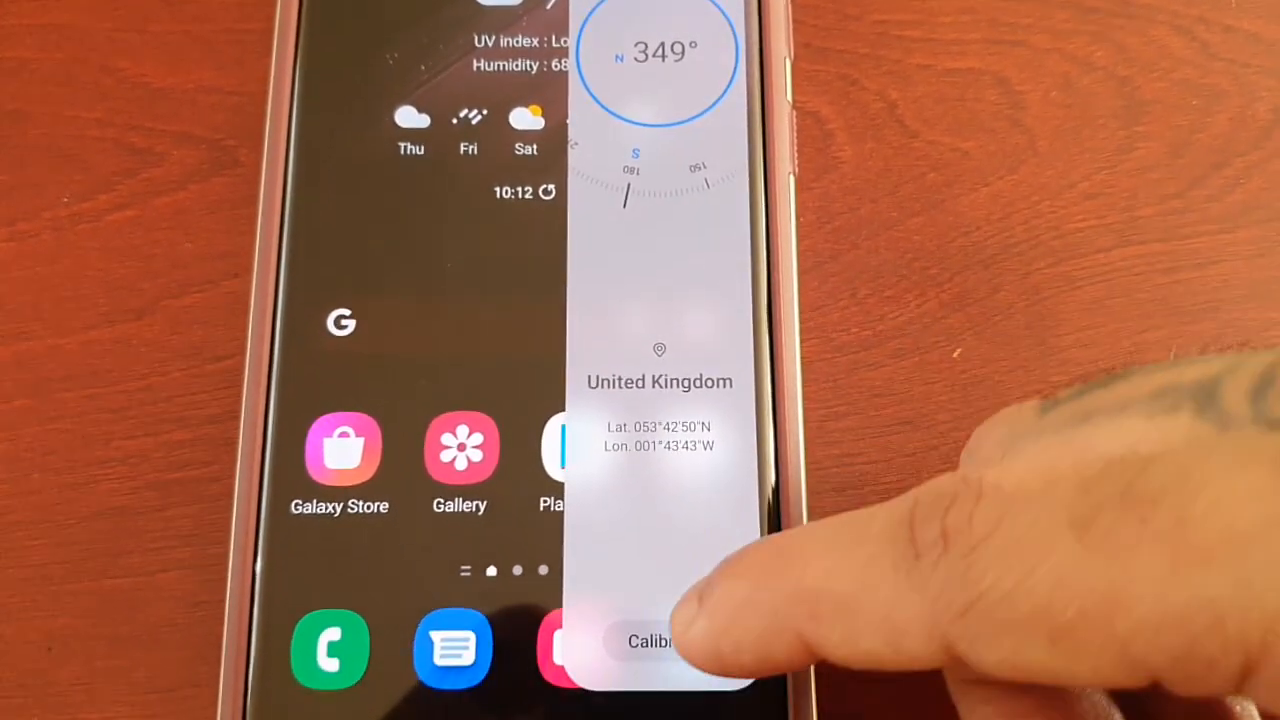
Open the Tools panel's tool list and switch to System Monitor Edge.
click(655, 642)
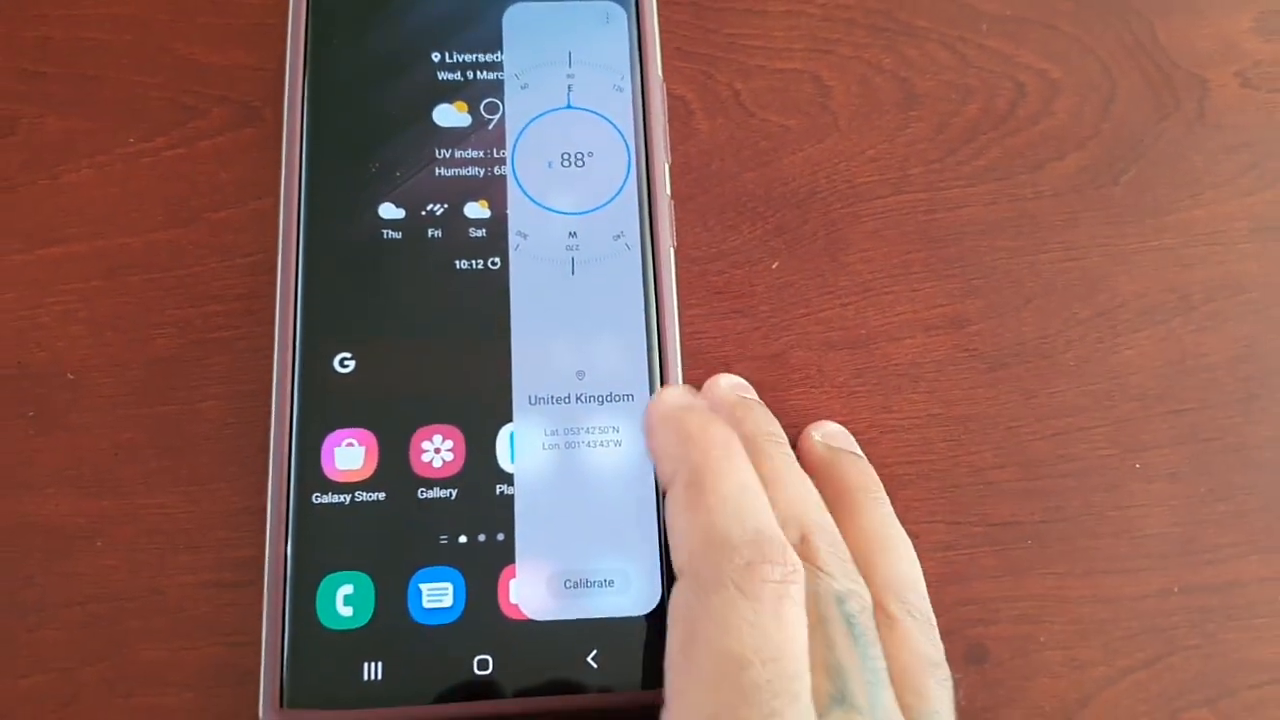
click(588, 583)
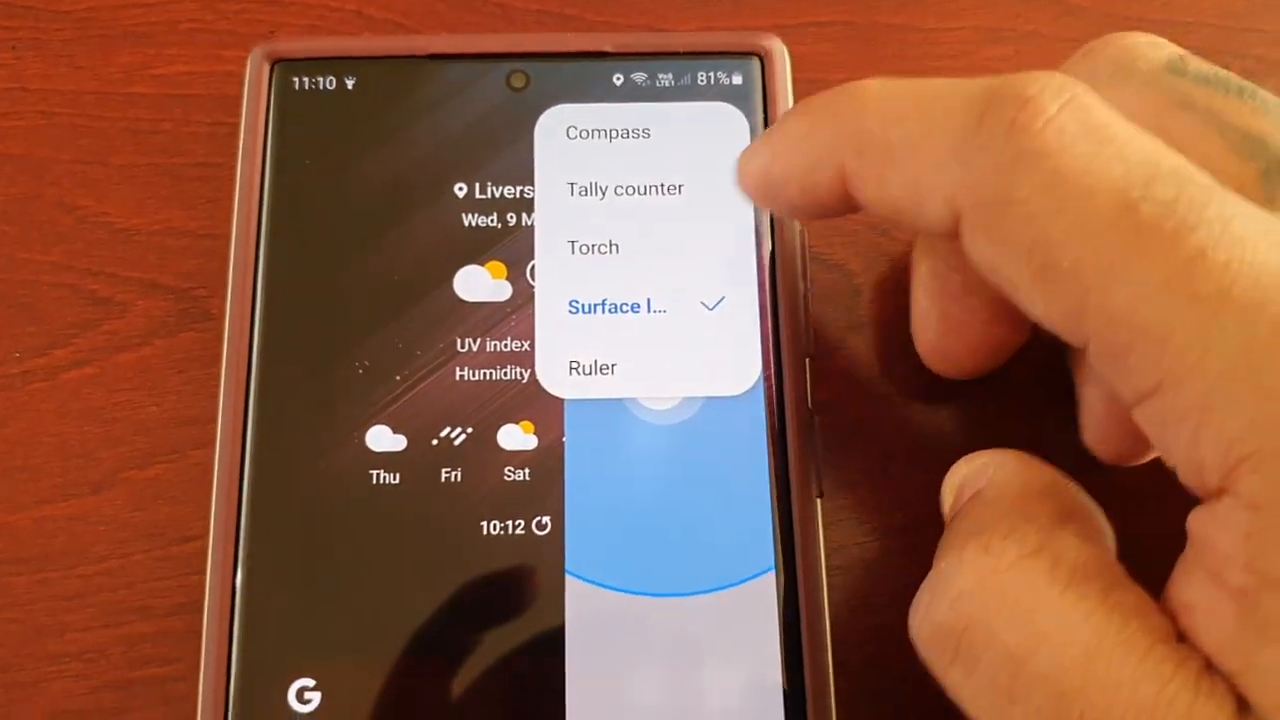
click(592, 367)
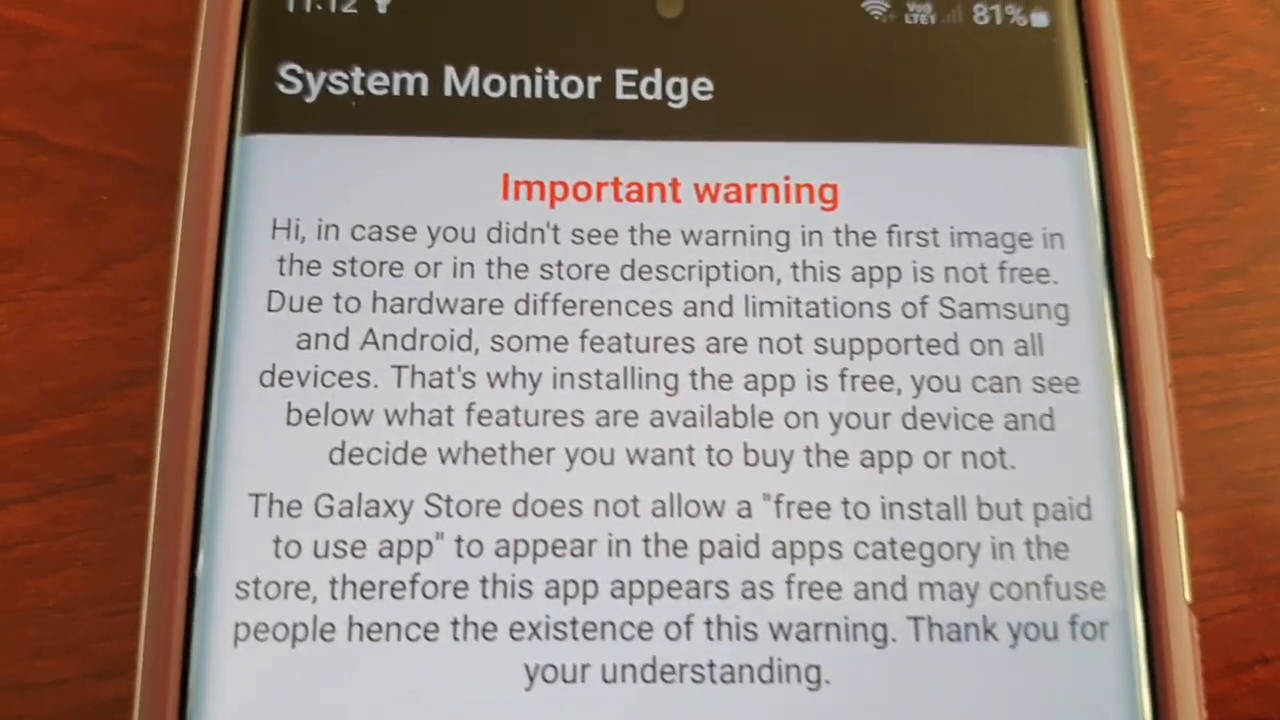
Read System Monitor Edge's paid-use warning, then find its panel in the Panels list.
scroll(down, 3)
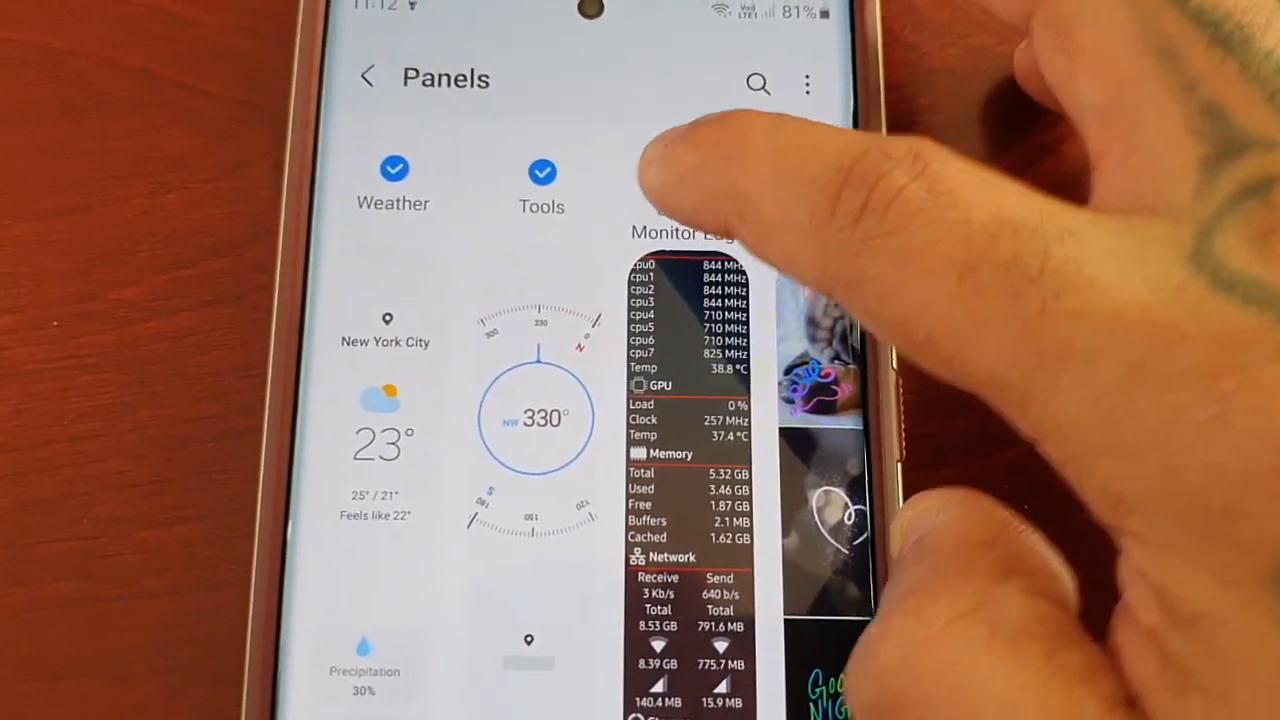
Pull down the notification shade, showing the torch switched on.
scroll(down, 3)
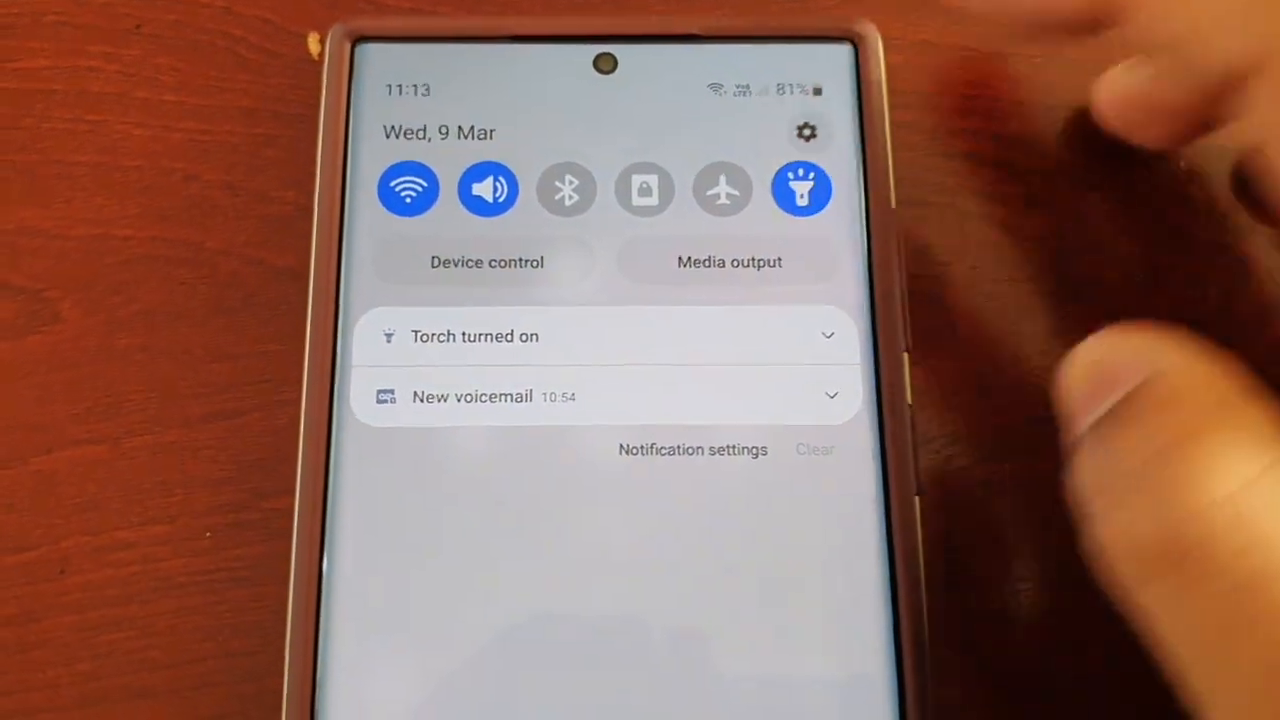
Go from Settings through Display and Edge panels into the Handle settings.
click(806, 132)
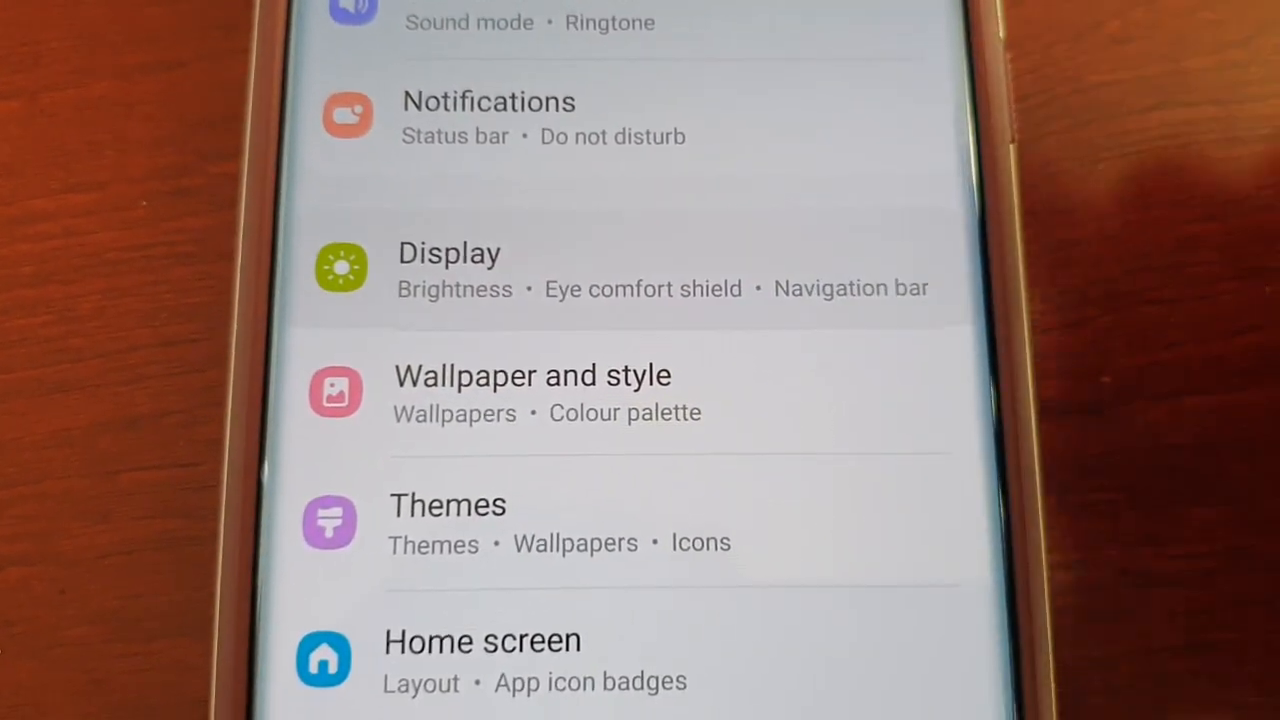
click(449, 252)
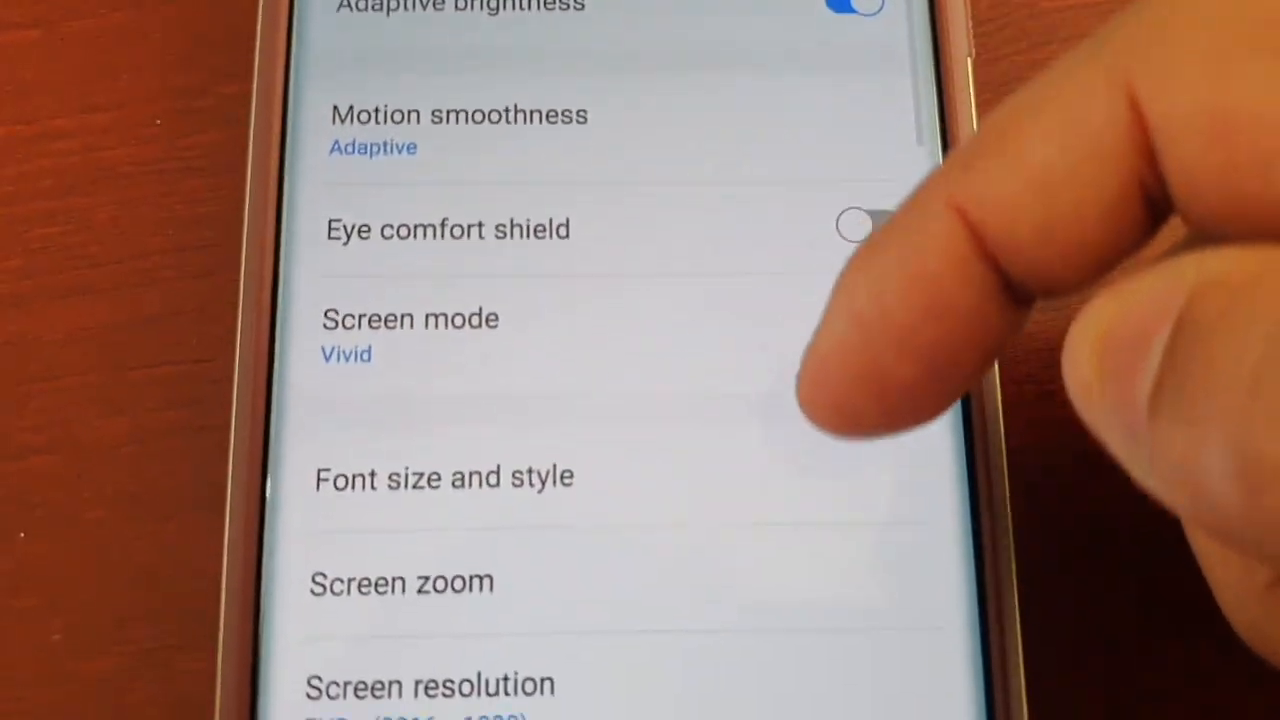
scroll(down, 3)
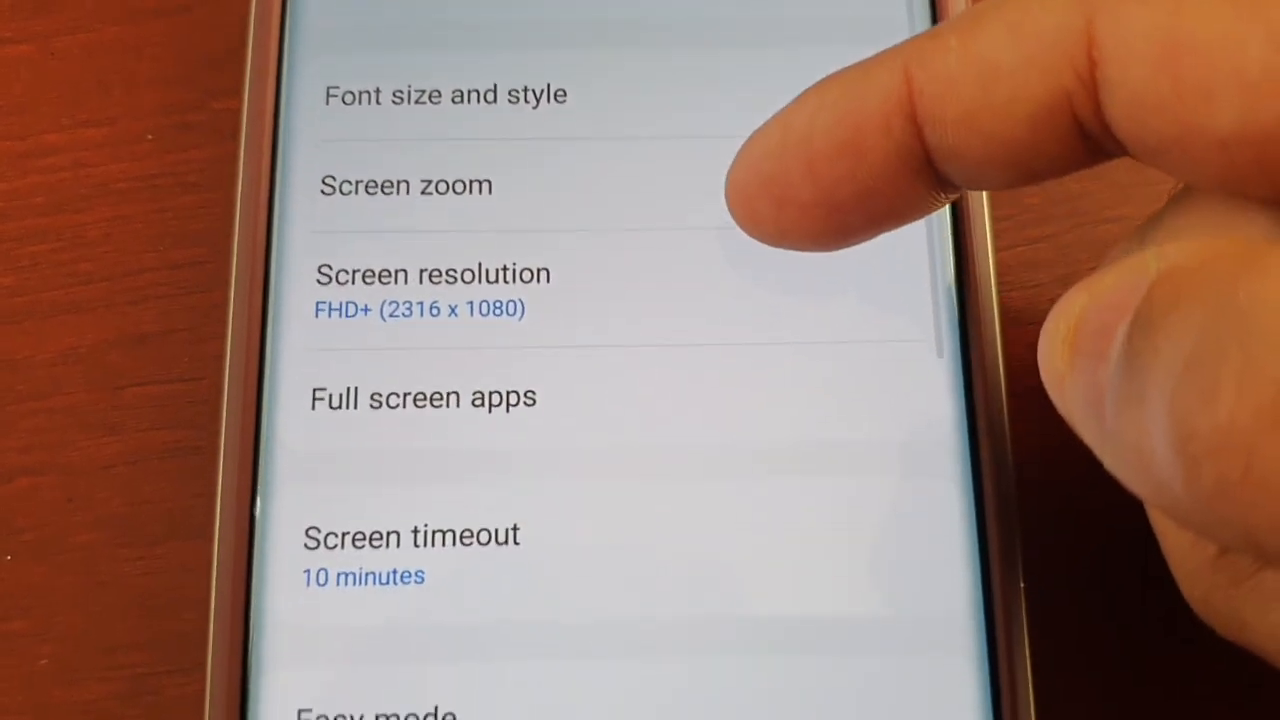
scroll(down, 3)
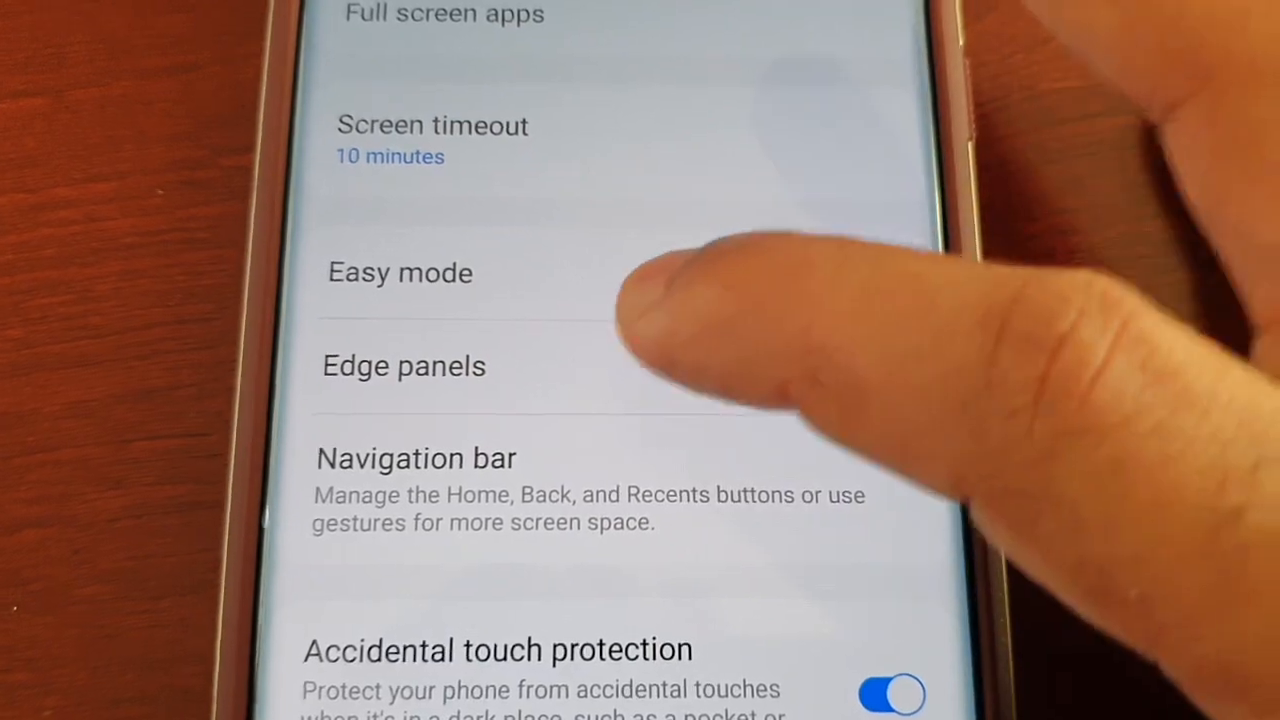
click(404, 366)
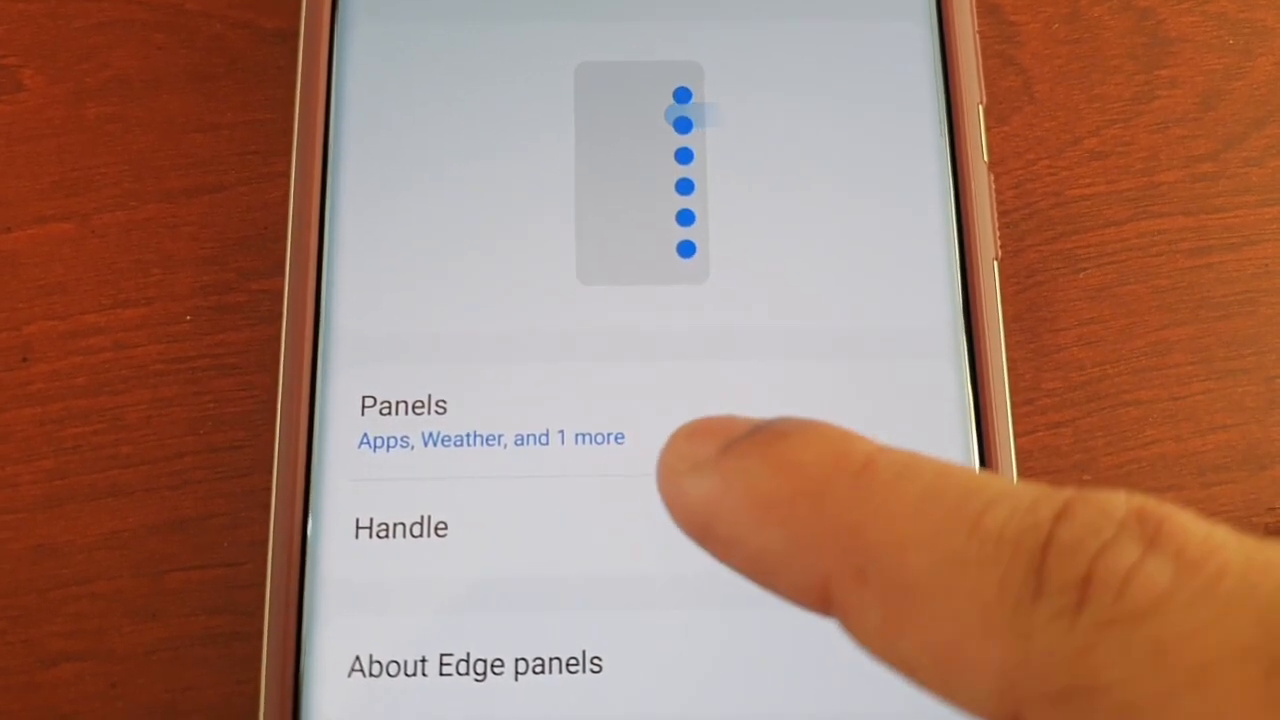
click(490, 420)
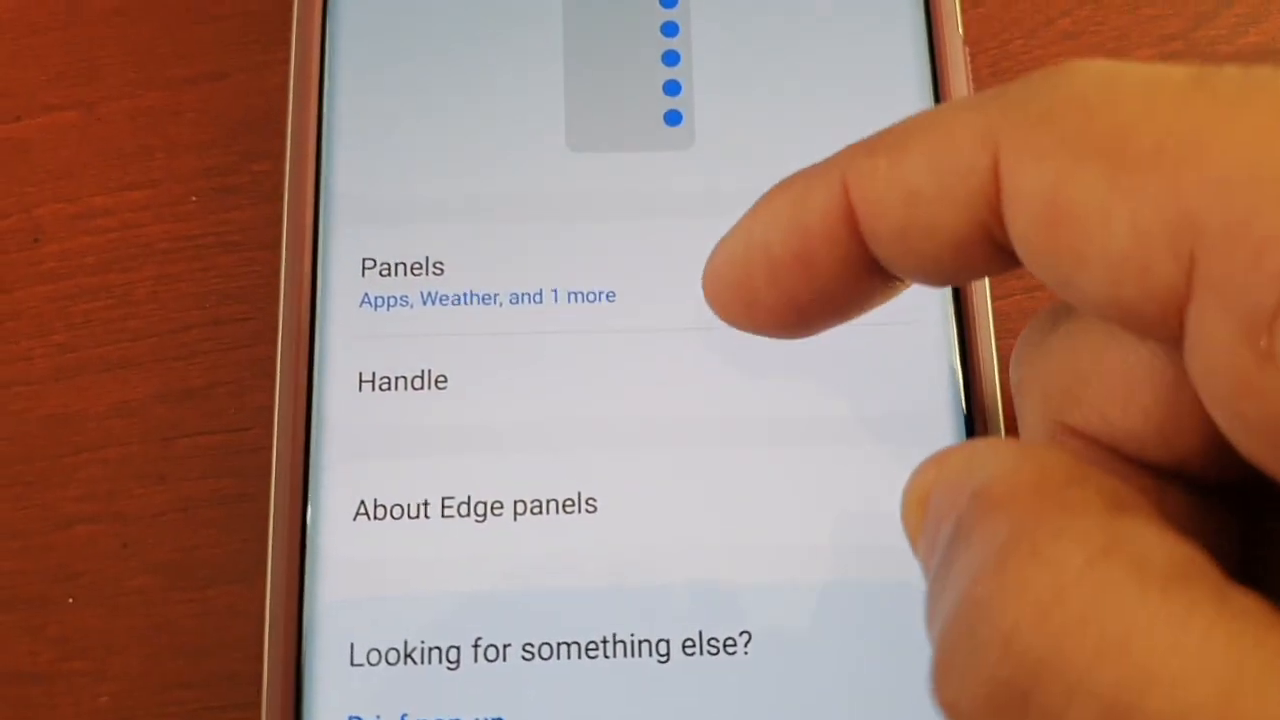
click(401, 380)
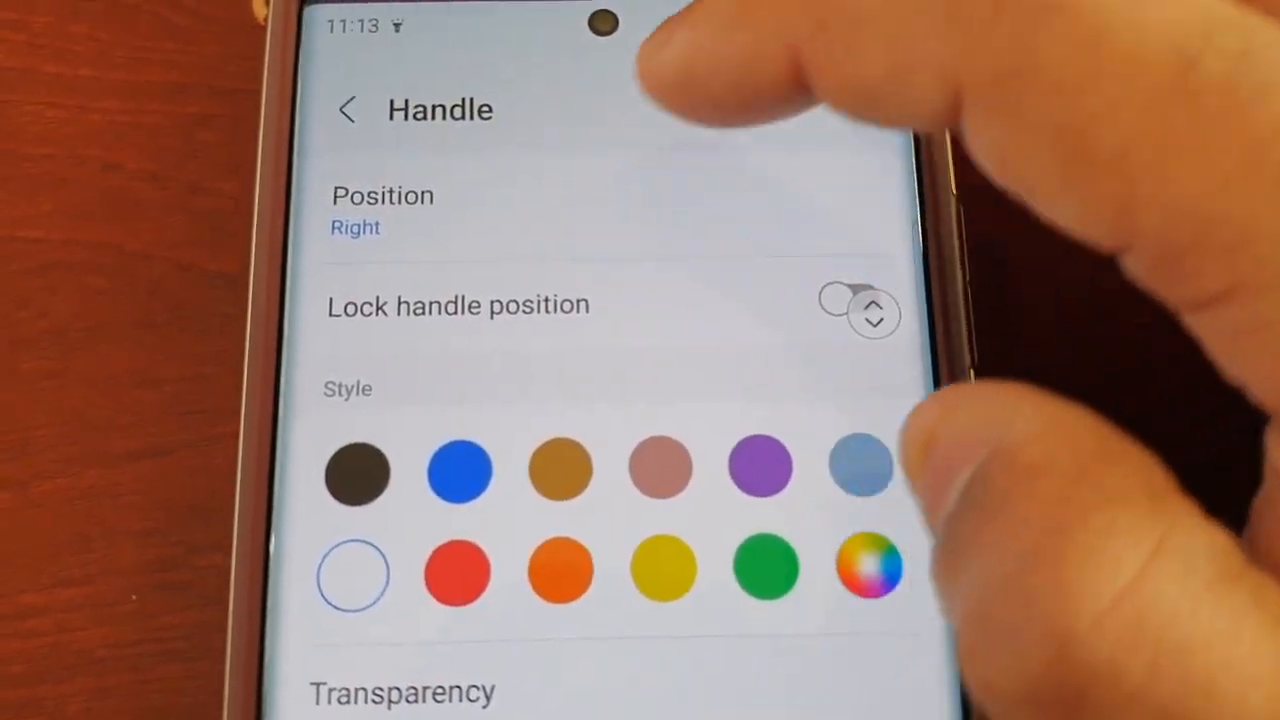
Set the handle position to Right and try blue as its colour.
click(383, 210)
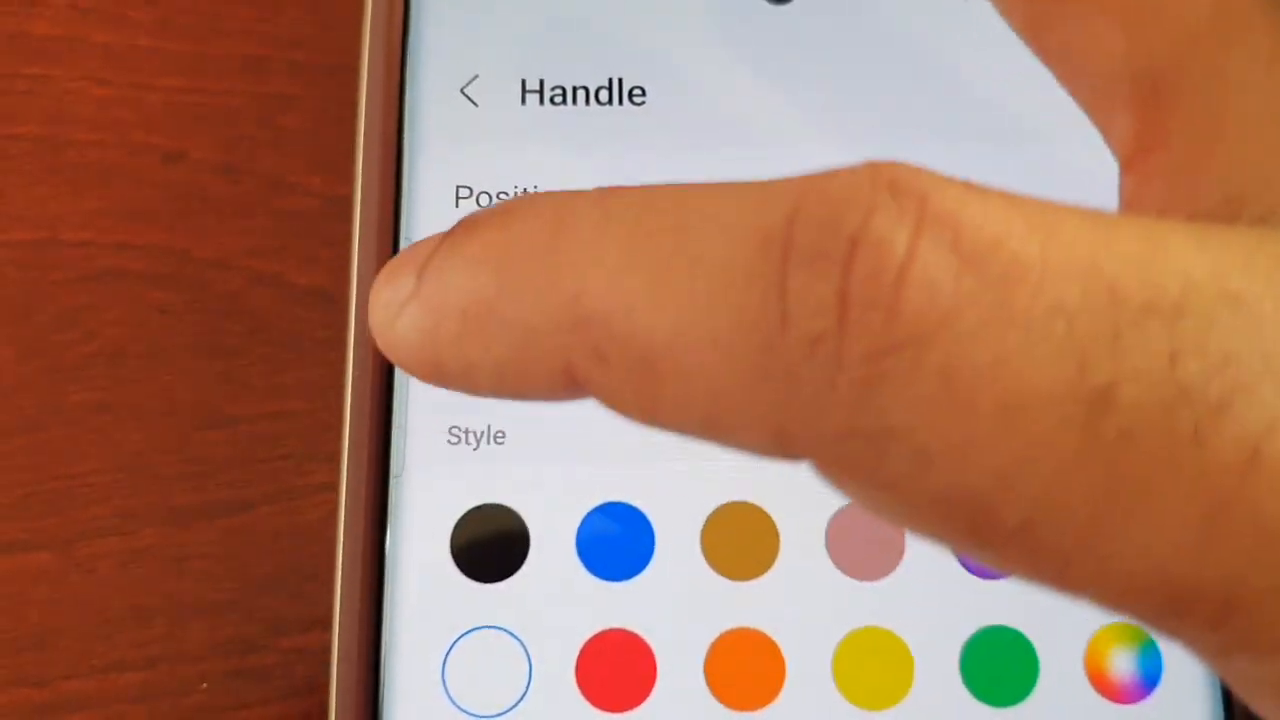
click(505, 195)
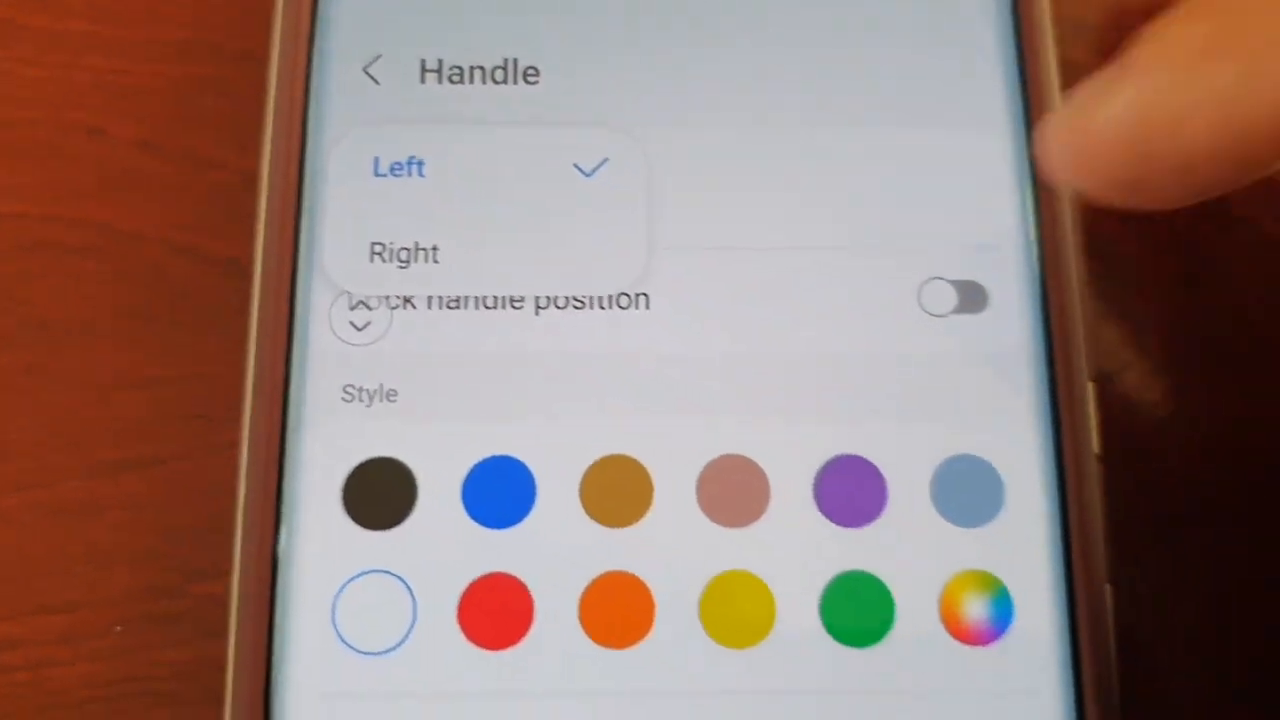
click(403, 252)
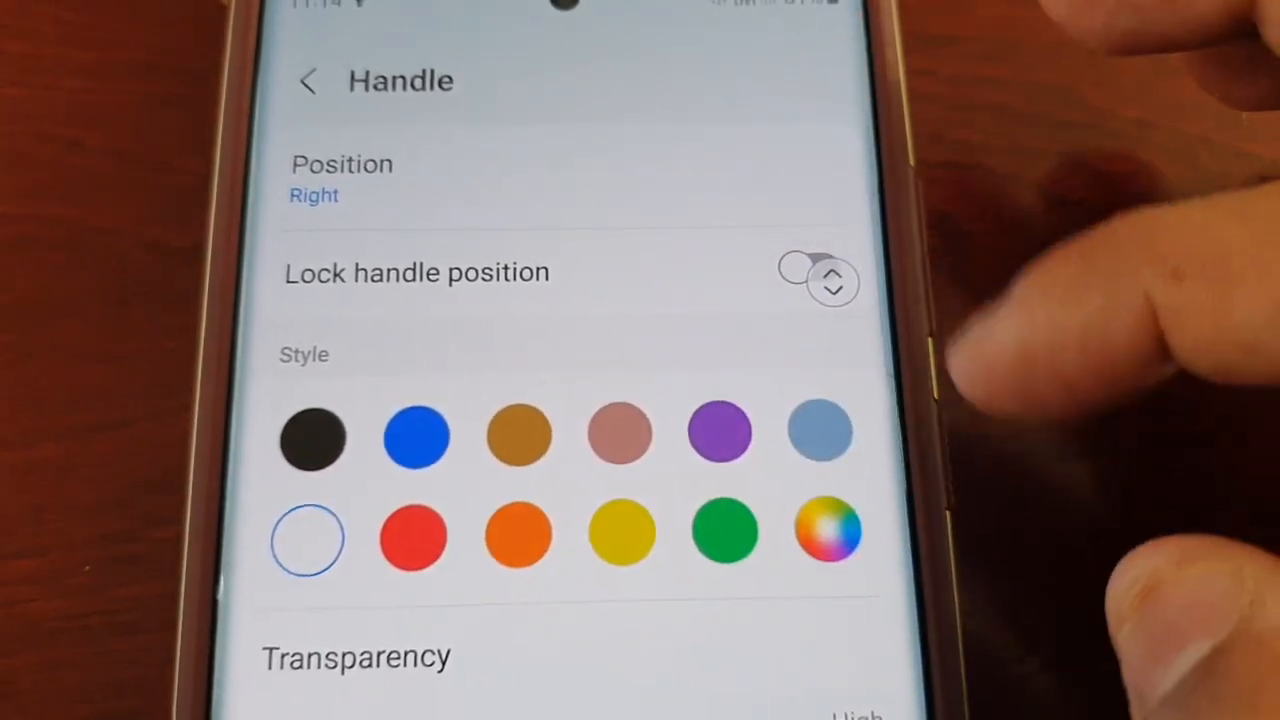
click(413, 537)
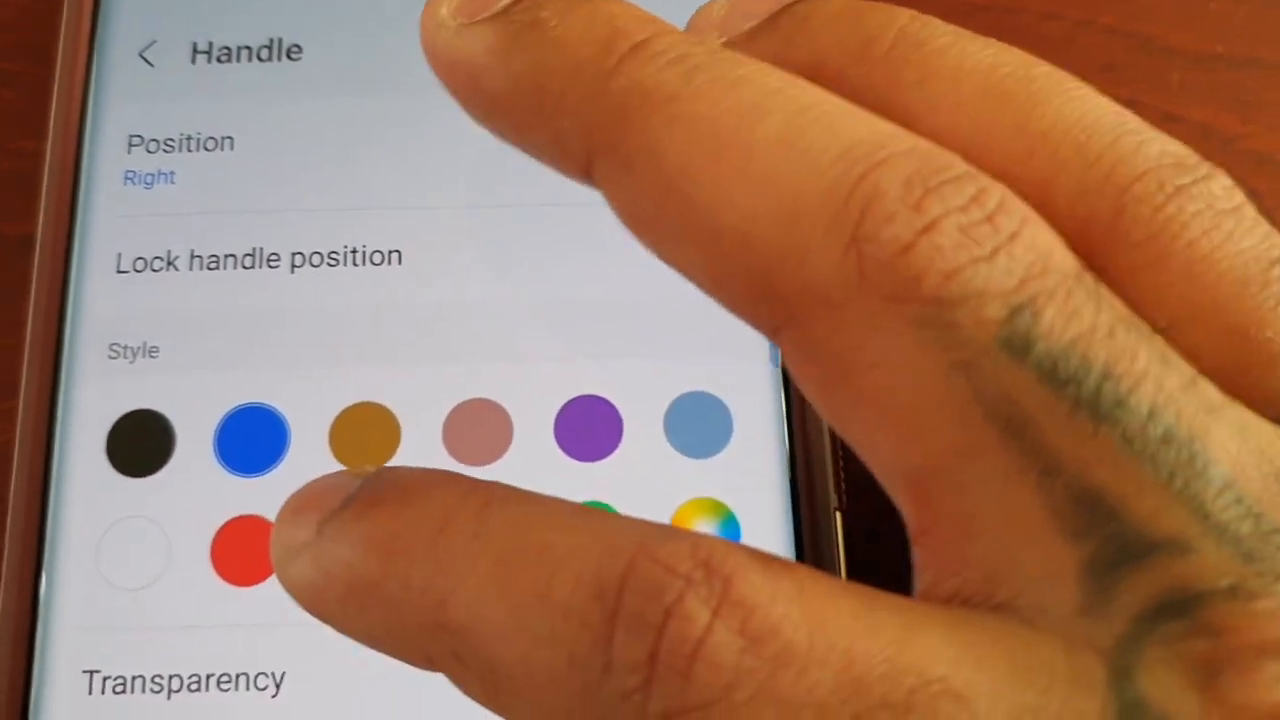
Try orange, then pick a custom deep red (DB0000) from the colour picker.
click(373, 550)
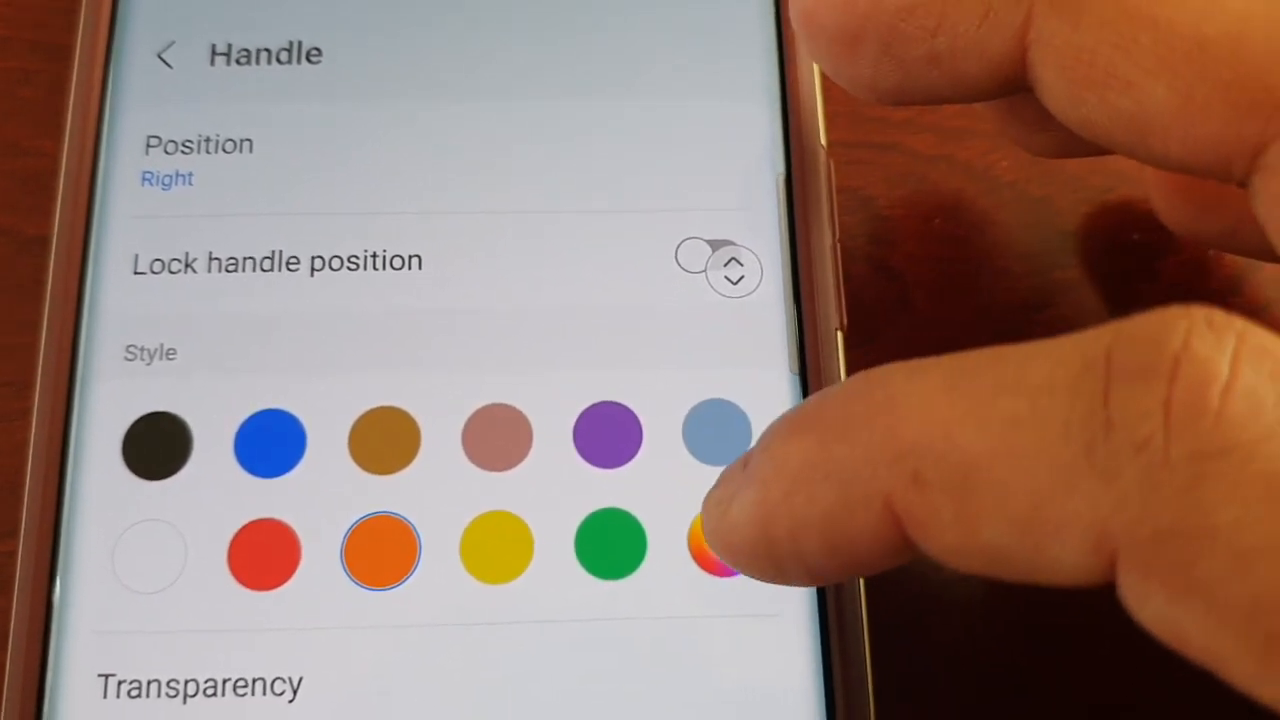
click(715, 550)
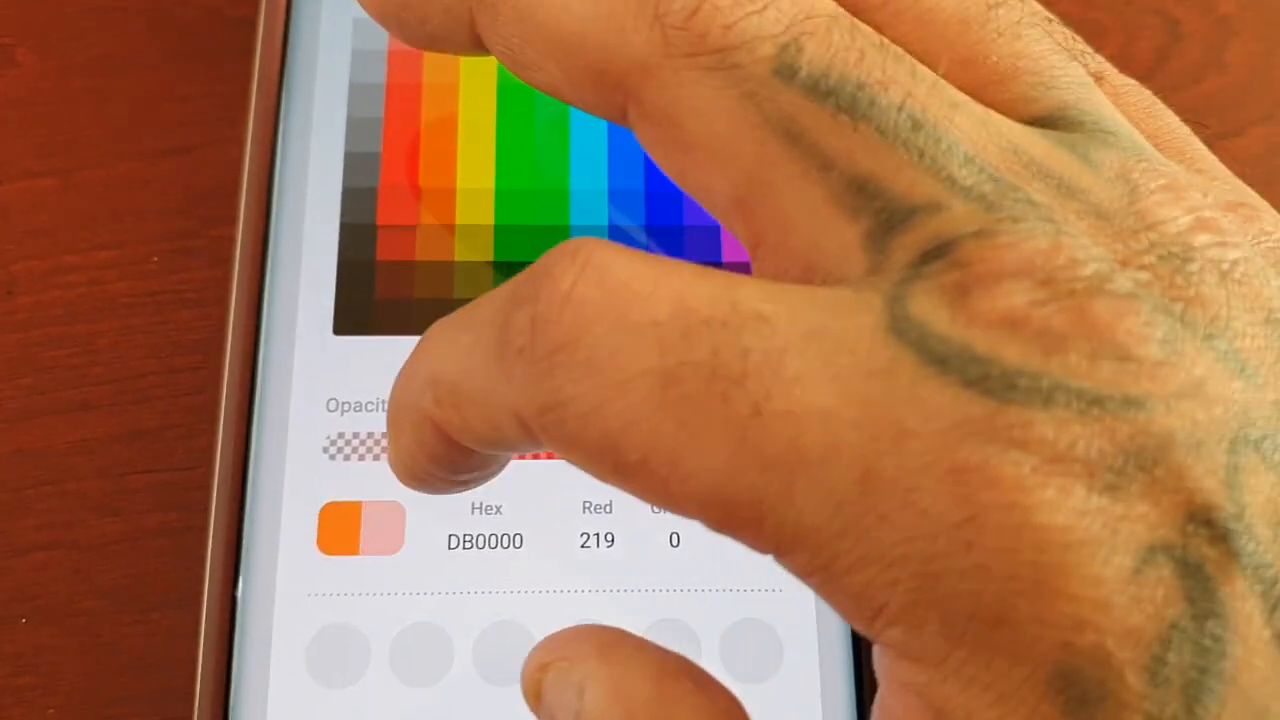
drag(400, 450, 580, 445)
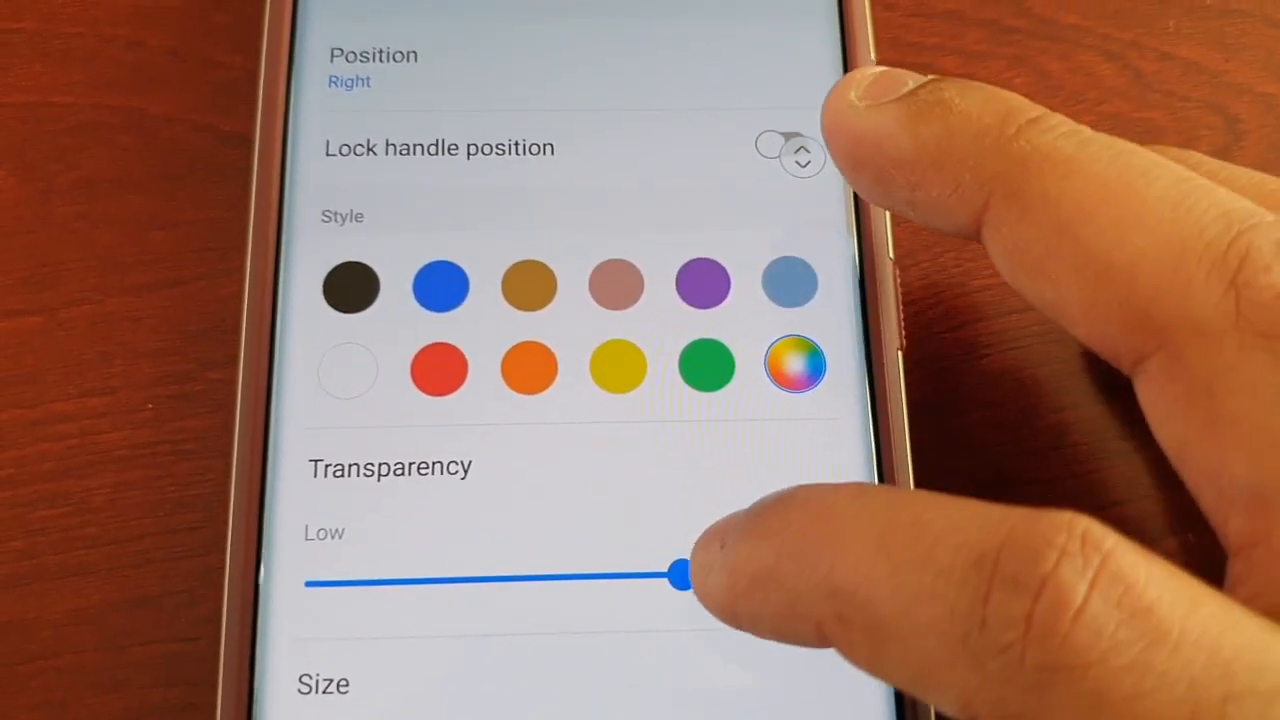
Drag the handle Transparency slider all the way down to Low.
drag(680, 570, 730, 595)
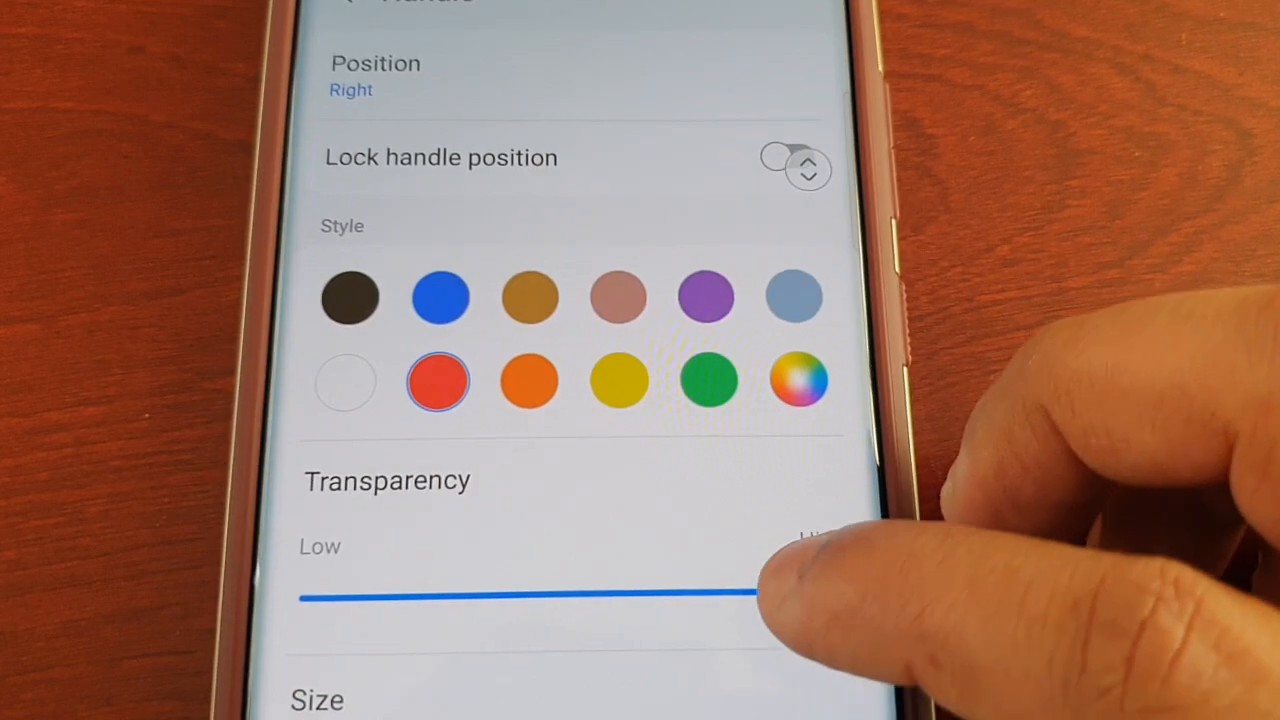
drag(760, 595, 490, 600)
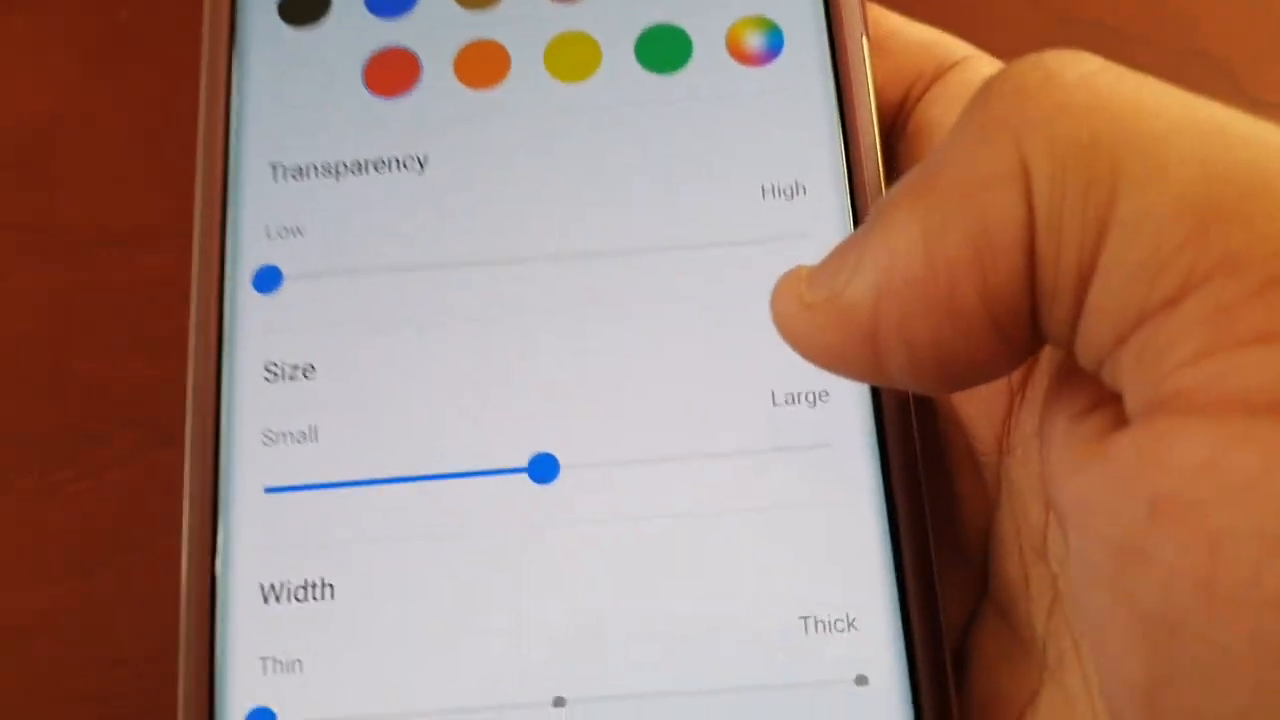
Scroll through the Handle settings to review the Size and Width options.
scroll(down, 3)
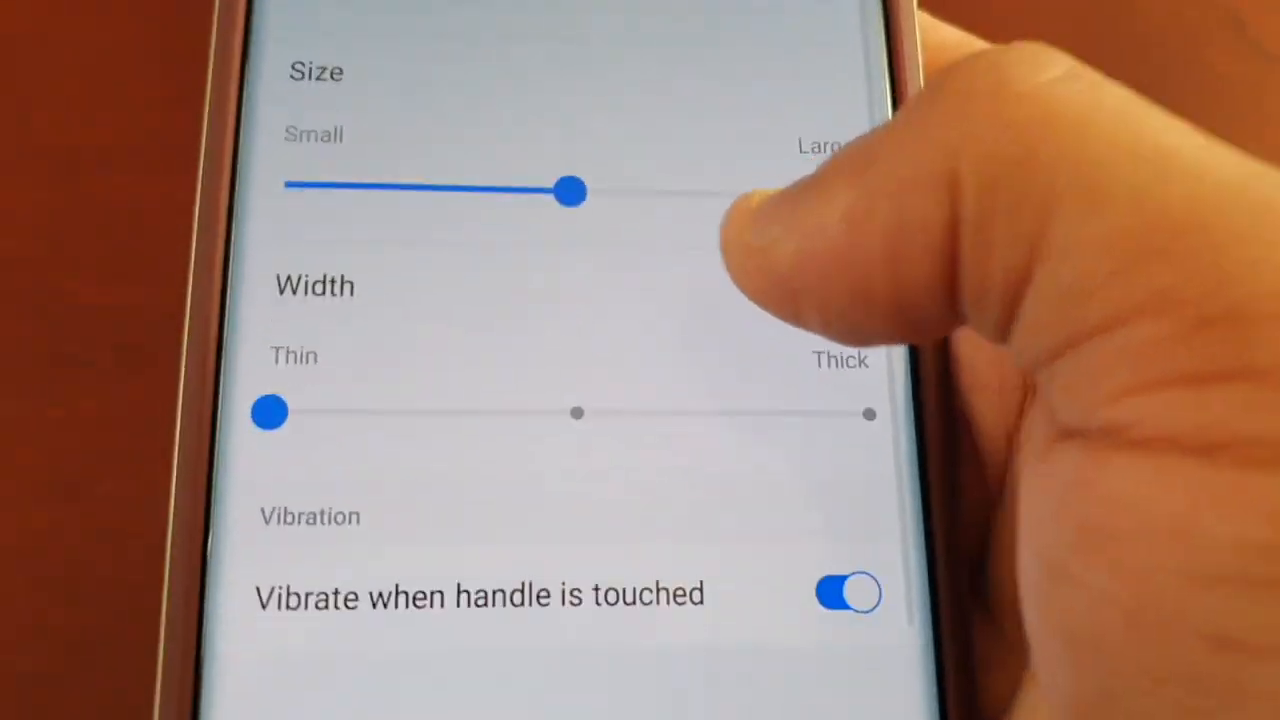
scroll(down, 3)
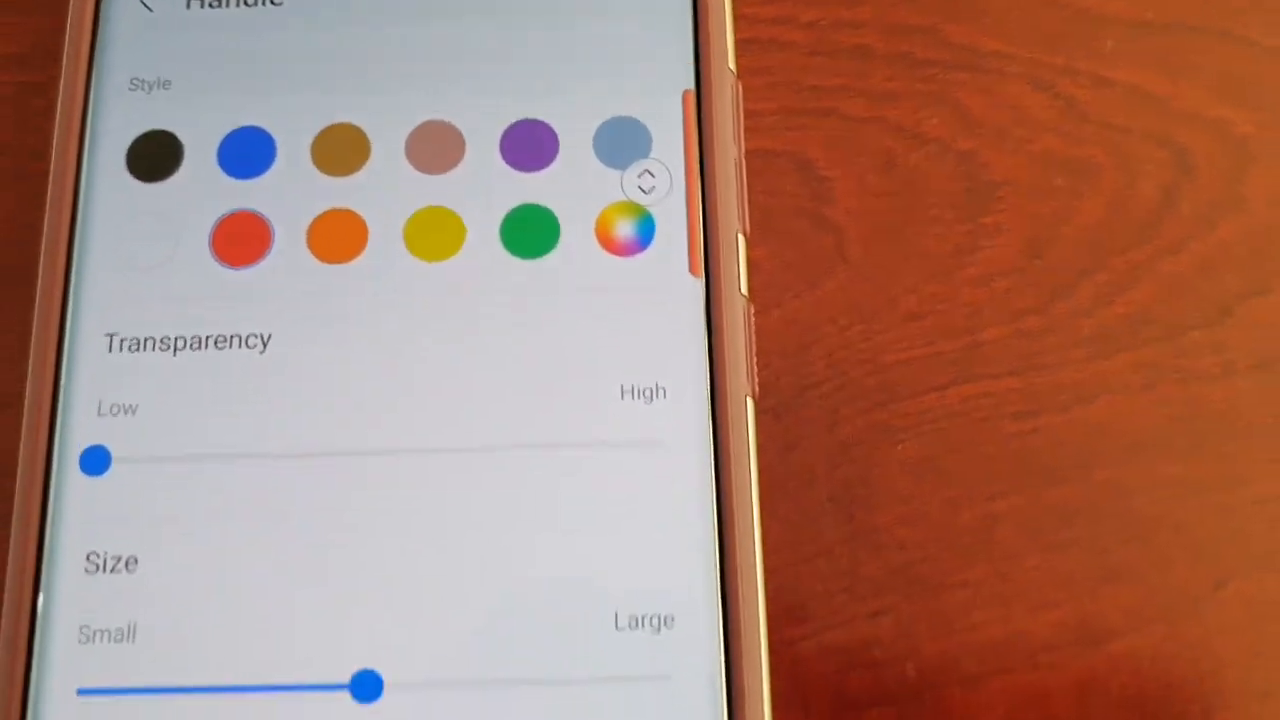
scroll(down, 3)
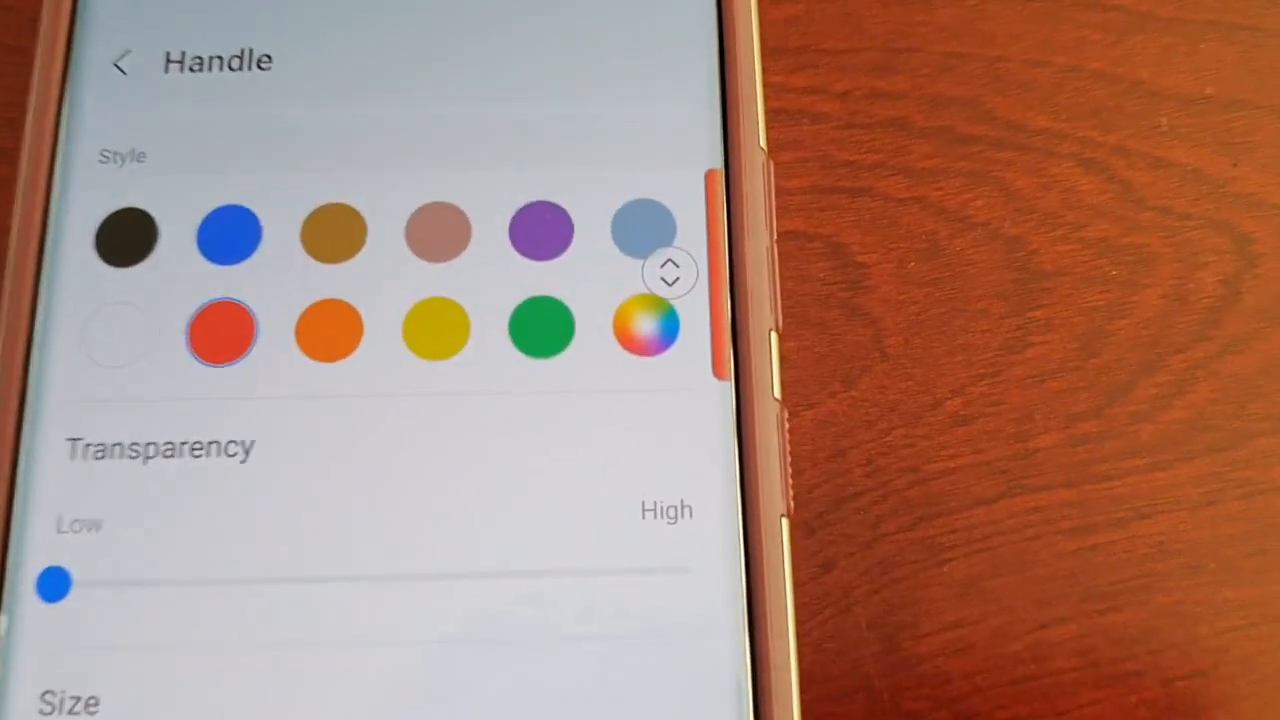
scroll(down, 3)
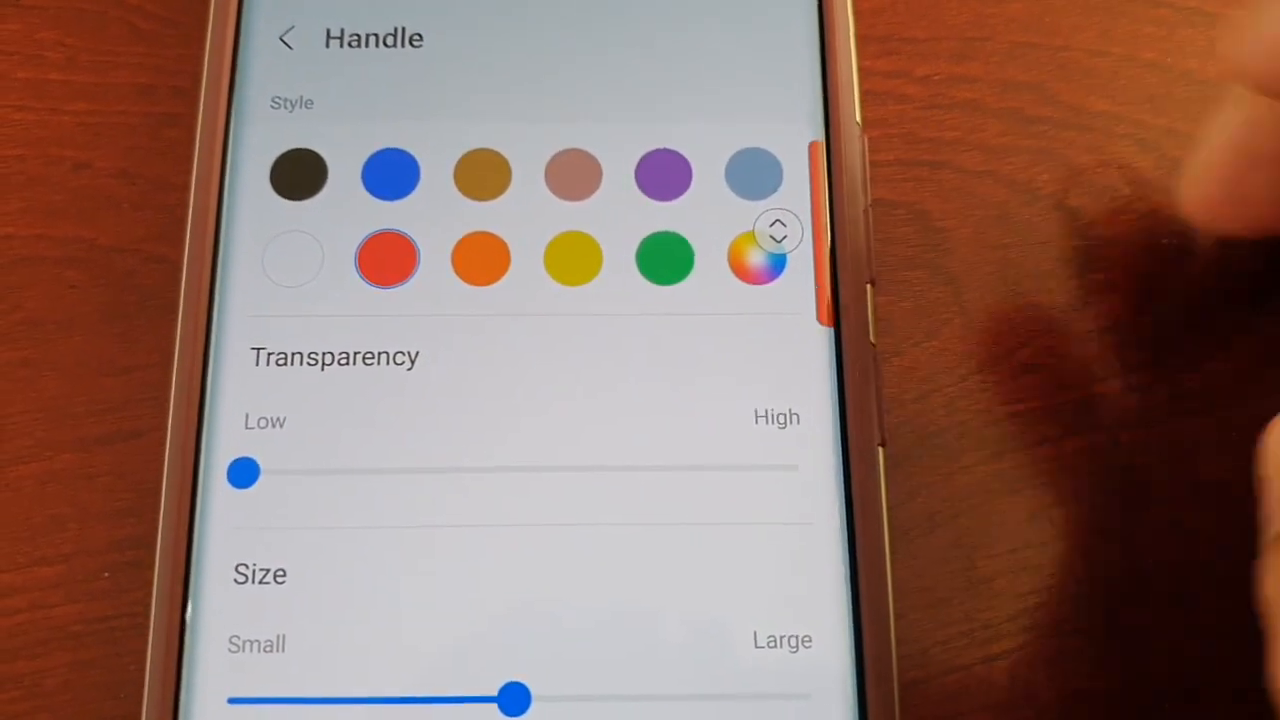
scroll(down, 3)
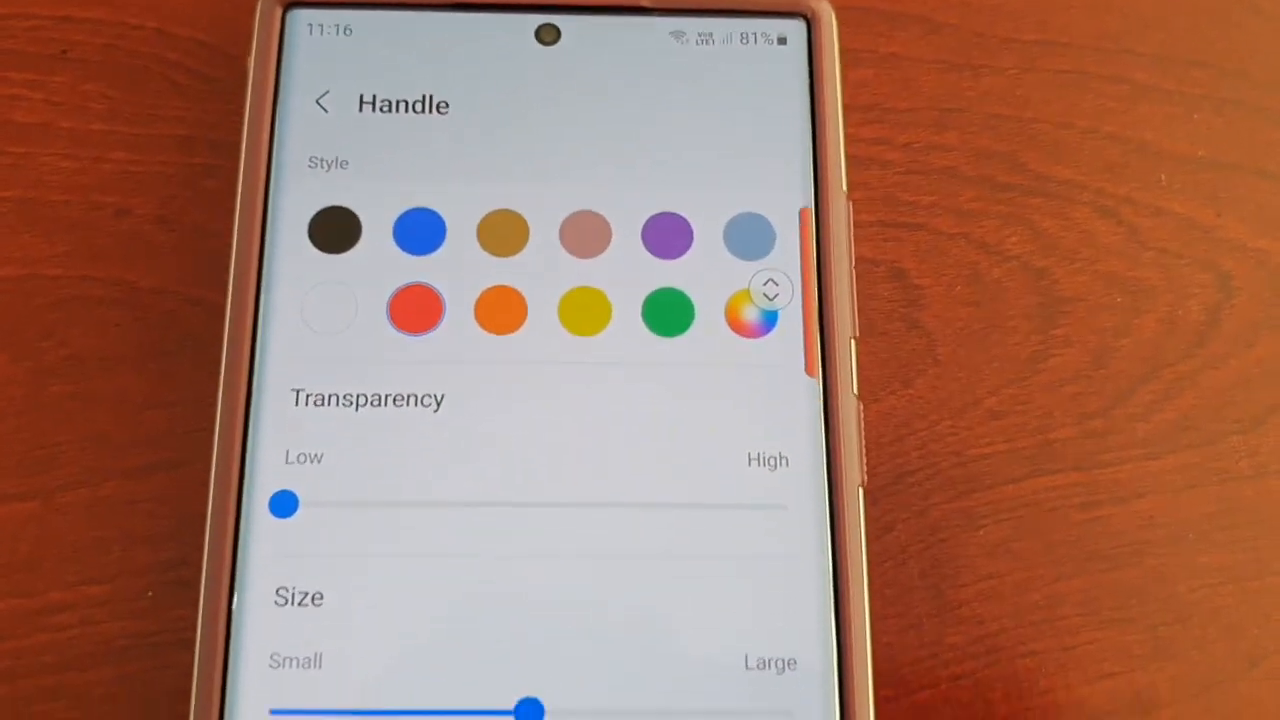
scroll(down, 3)
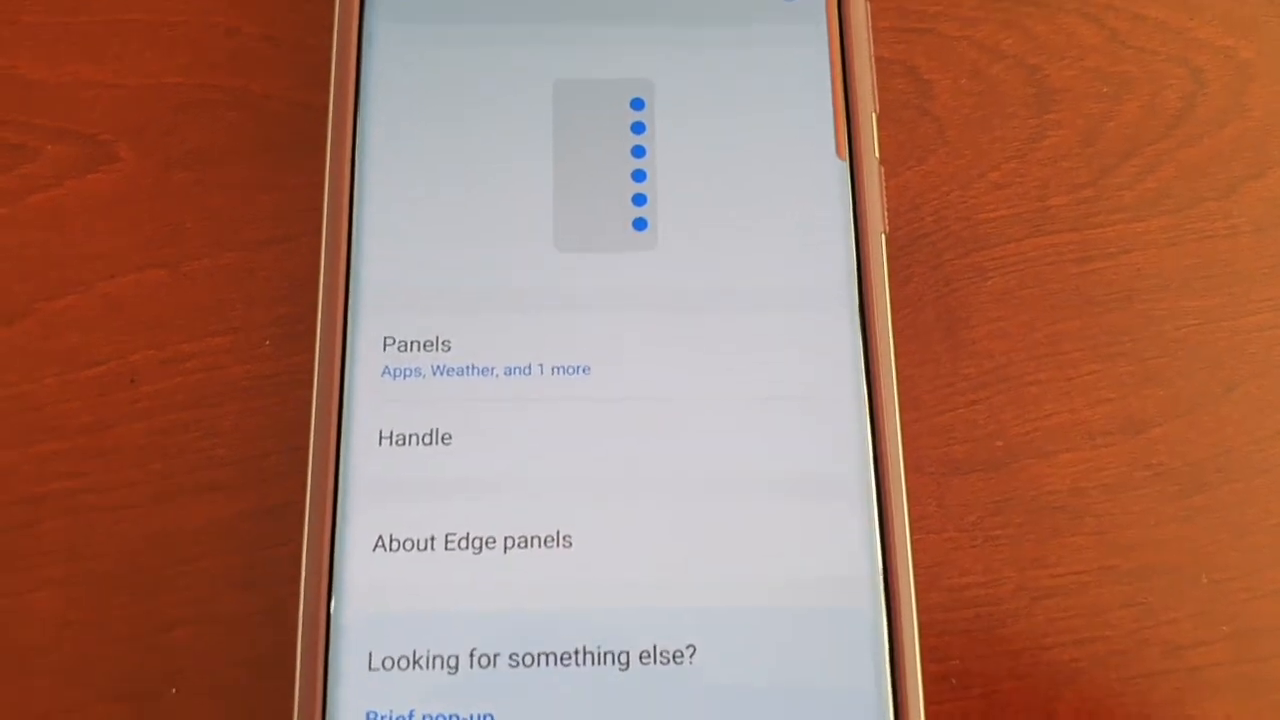
Leave the YouTube and Chrome split-screen view for the home screen.
scroll(down, 3)
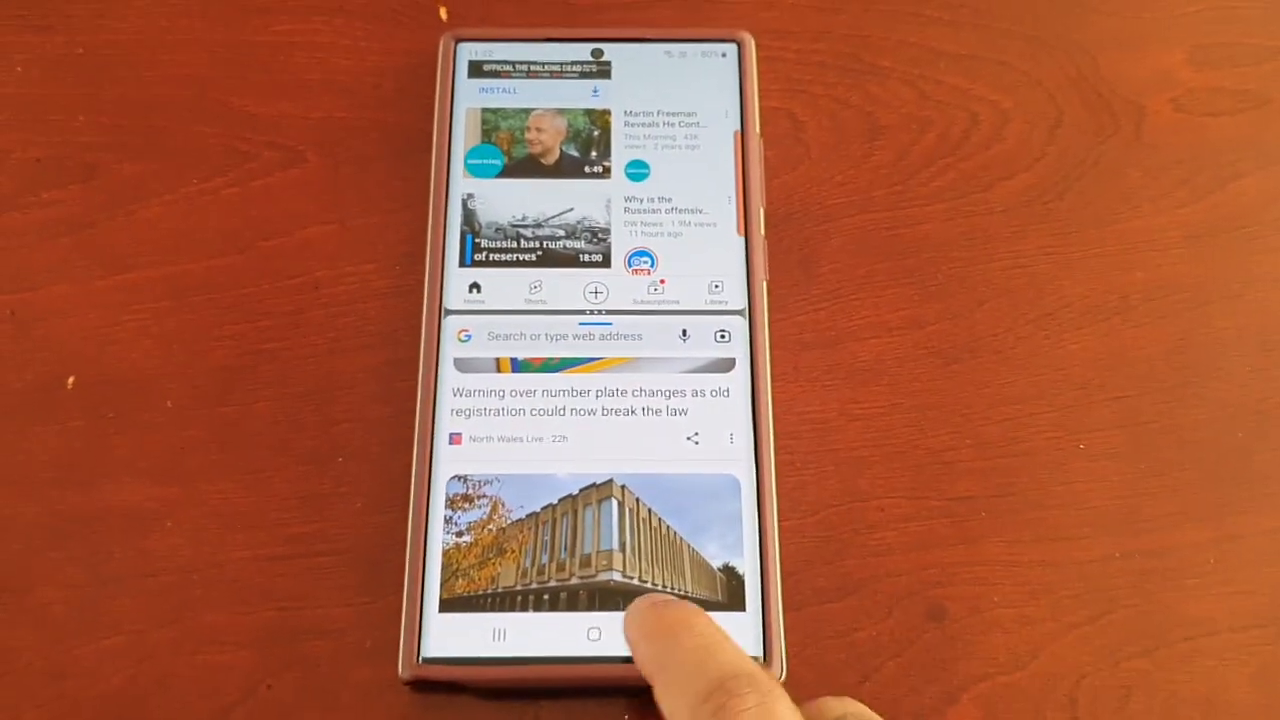
click(594, 633)
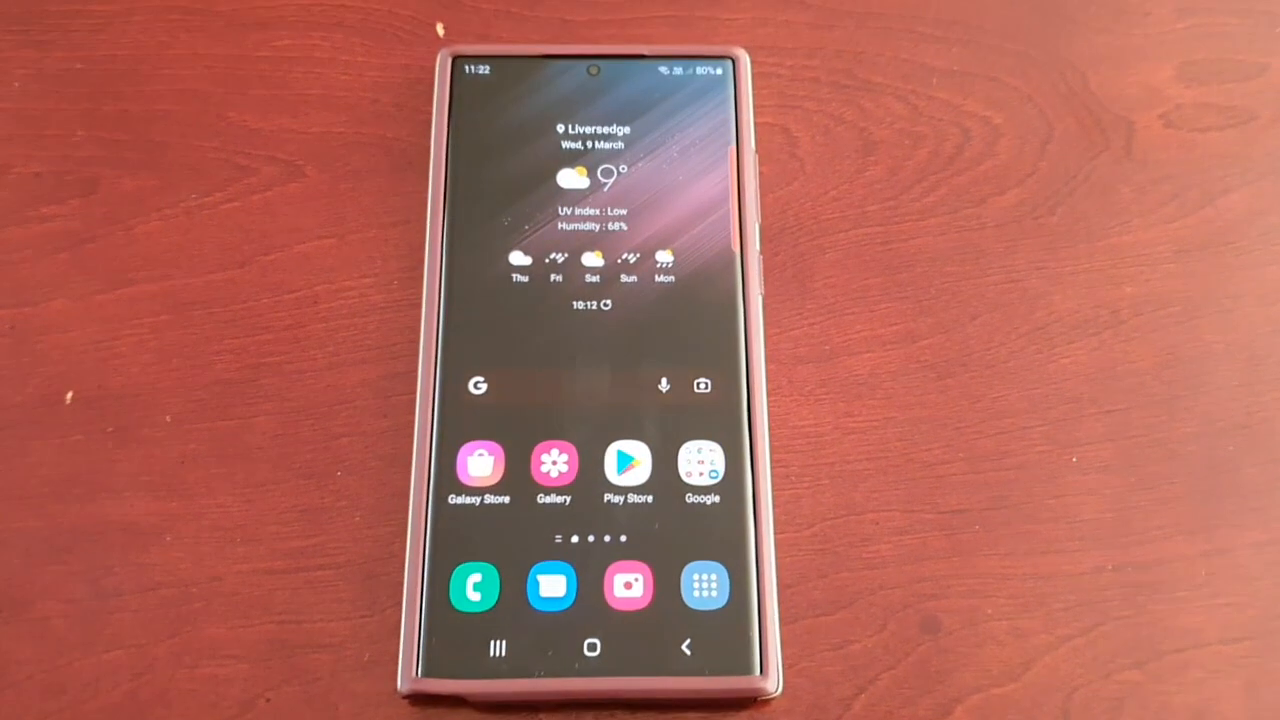